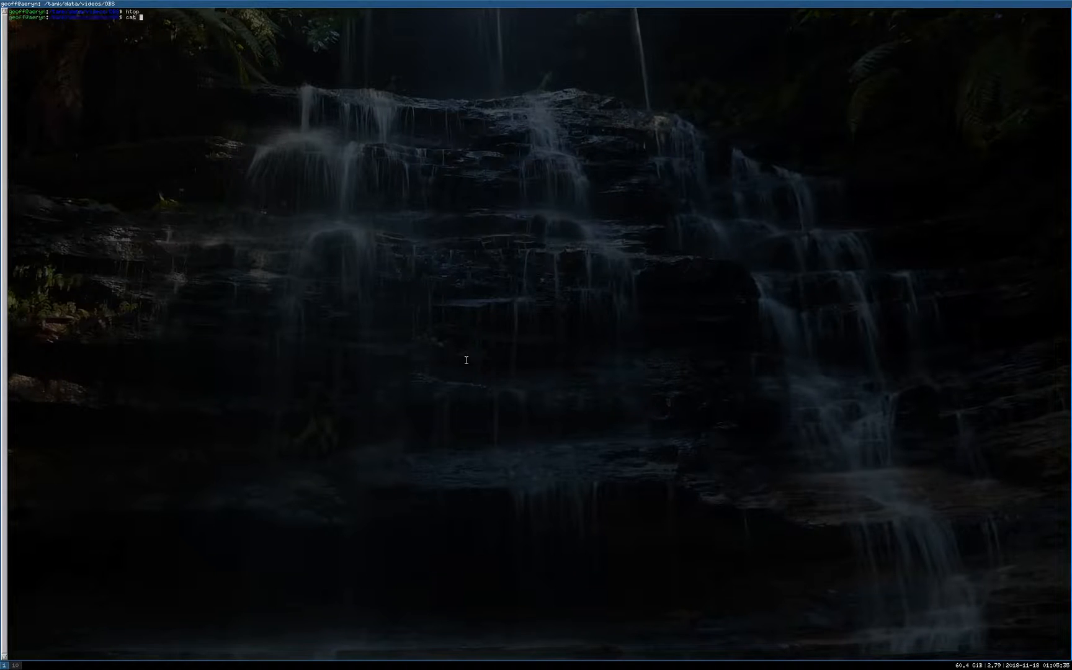
Show CPU details with cat /proc/cpuinfo, then SSH into moya as root
type("/proc/c")
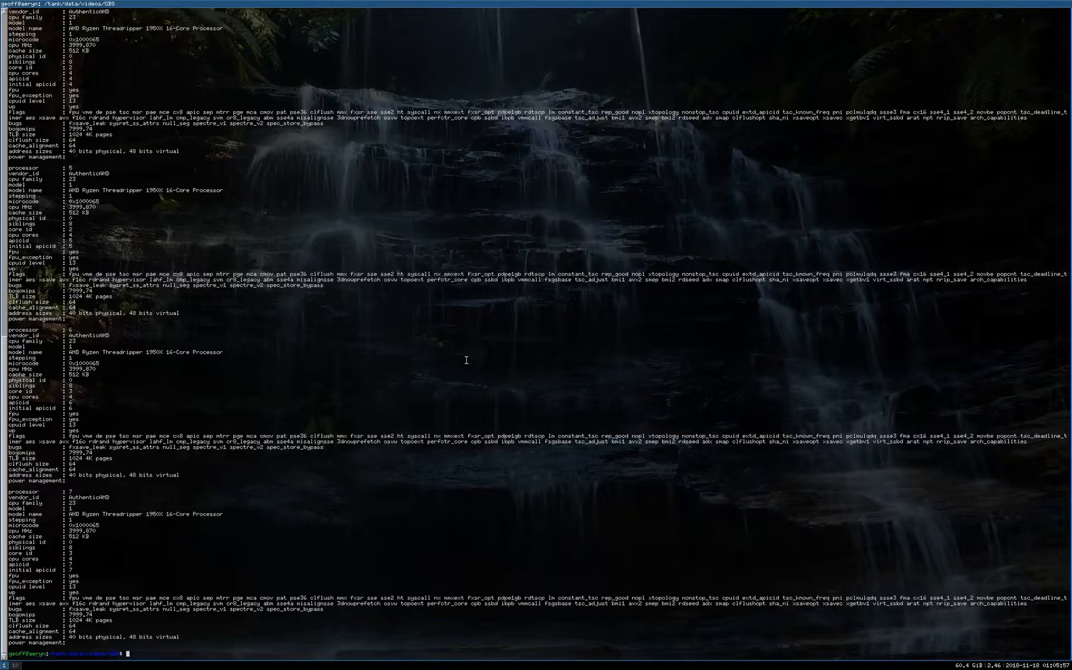
type("ssh roo")
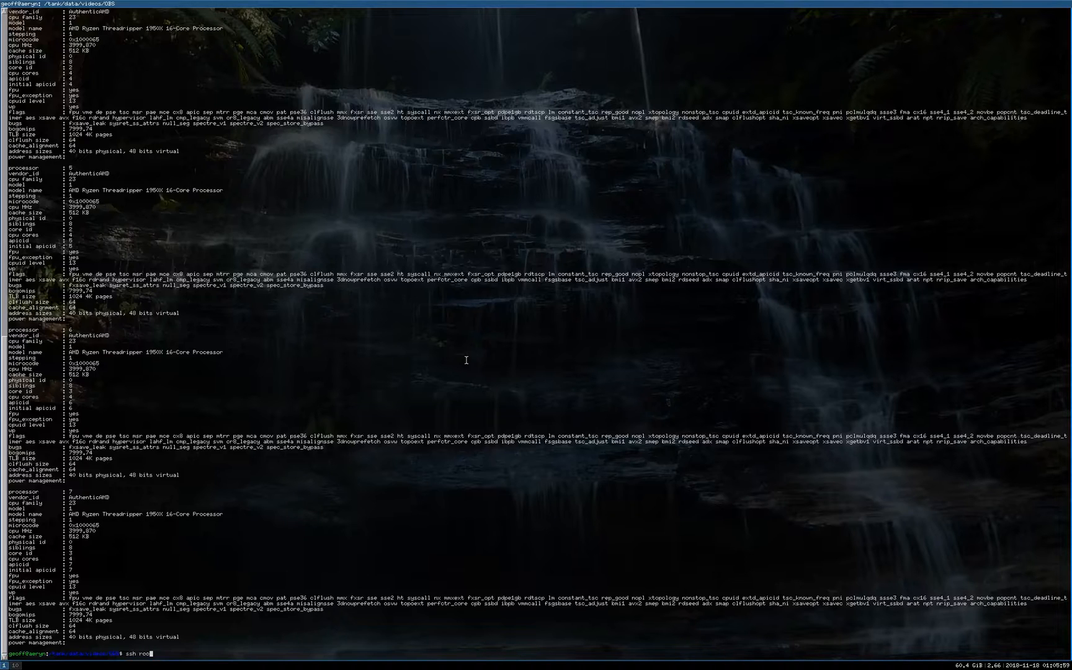
type("t@moya")
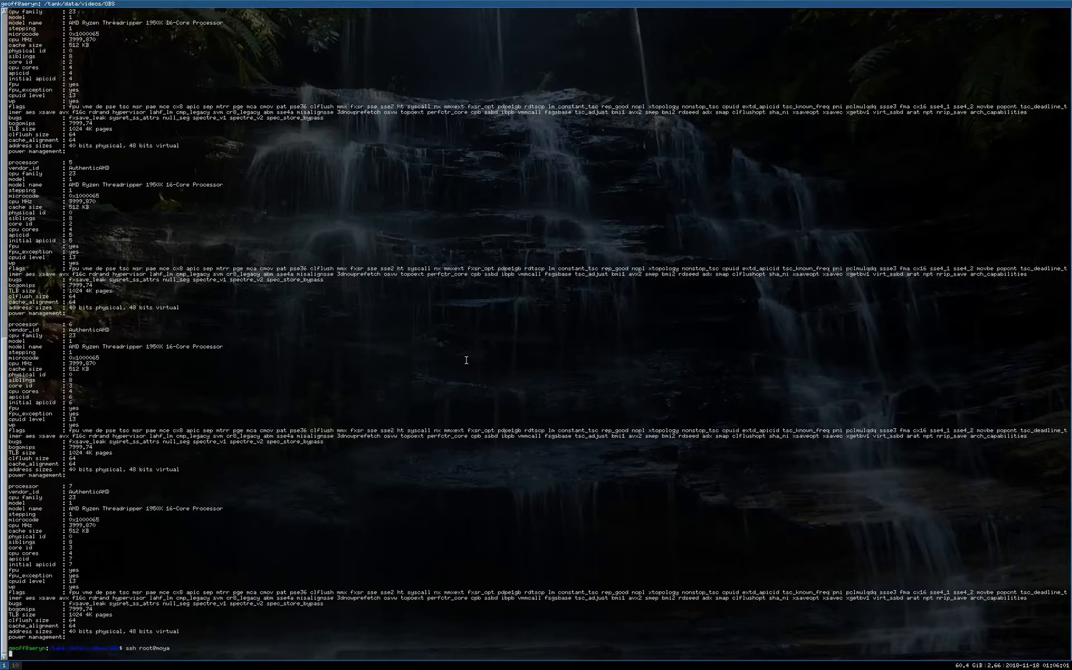
key("Return")
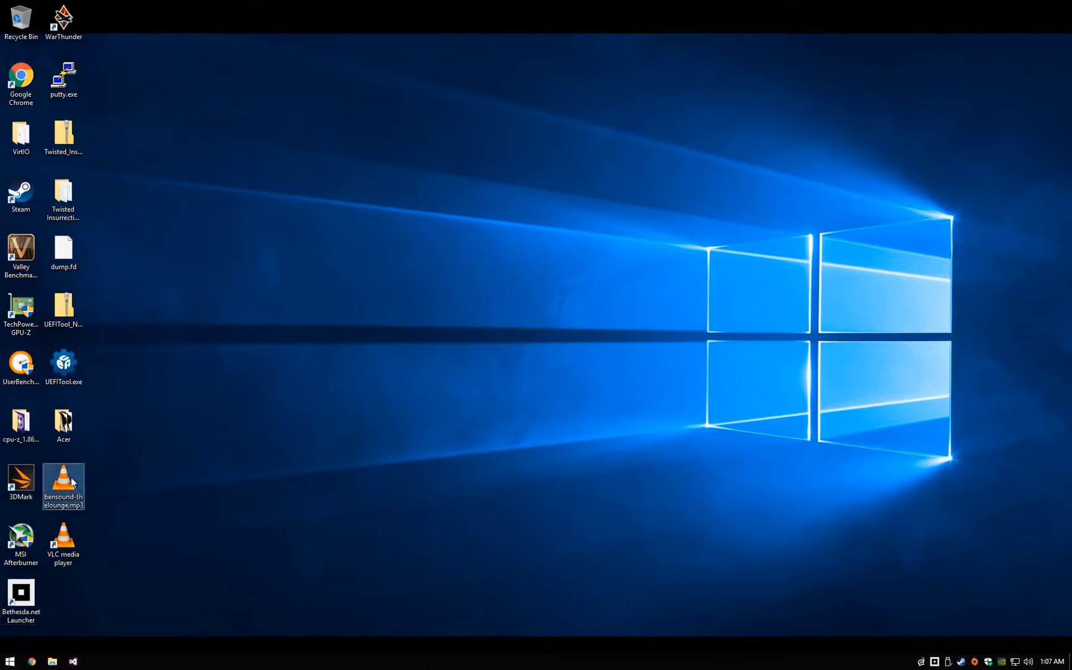
double_click(63, 478)
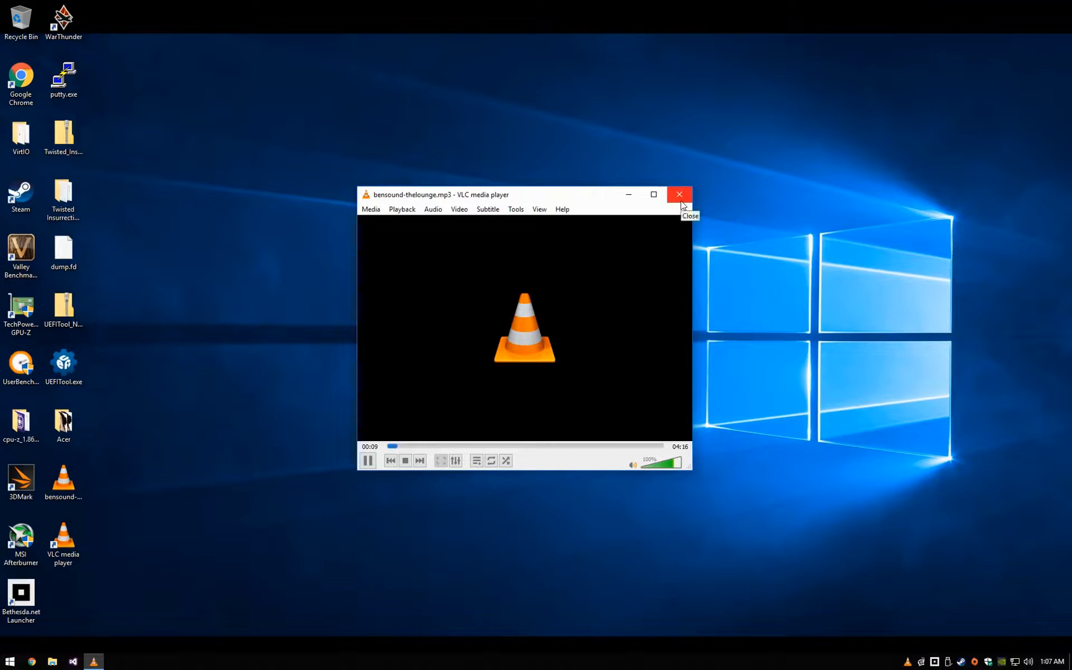
left_click(680, 194)
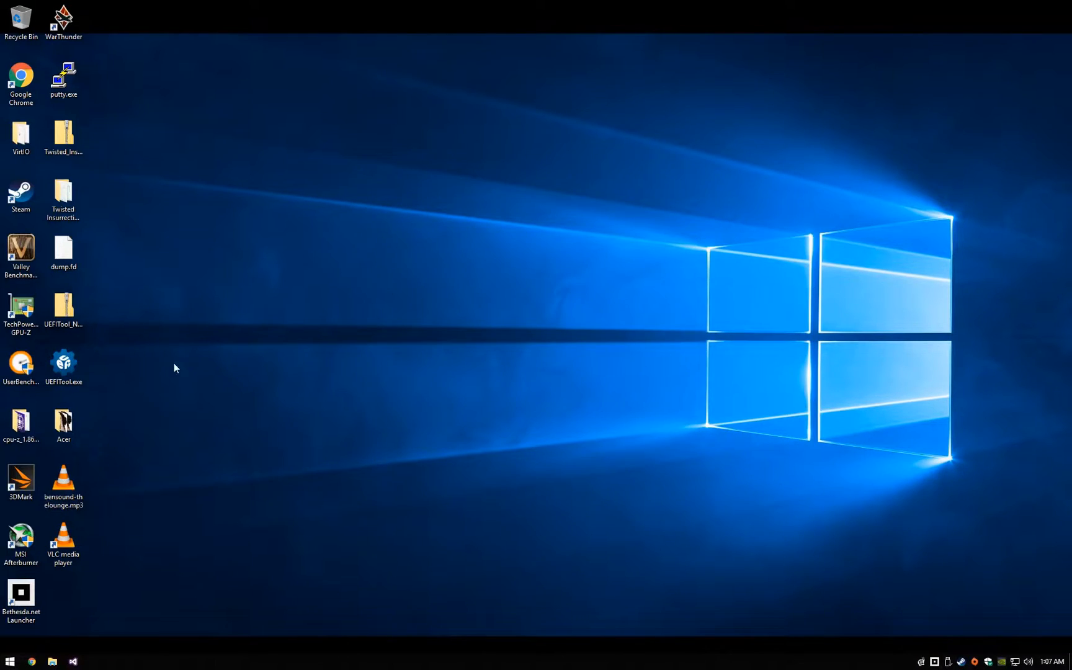
mouse_move(149, 434)
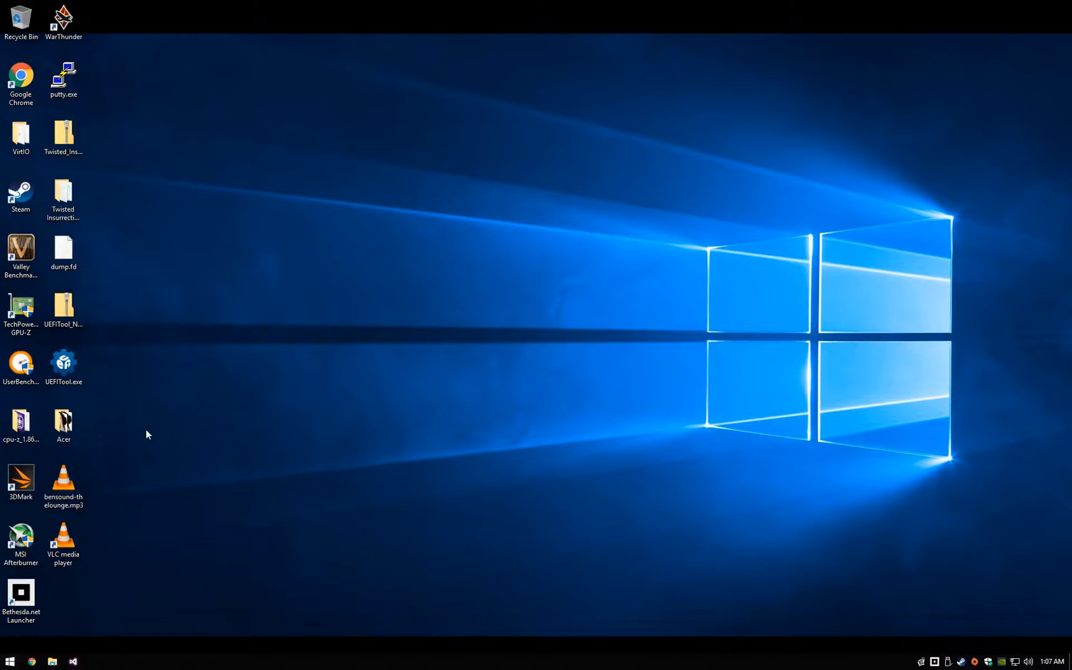
mouse_move(214, 298)
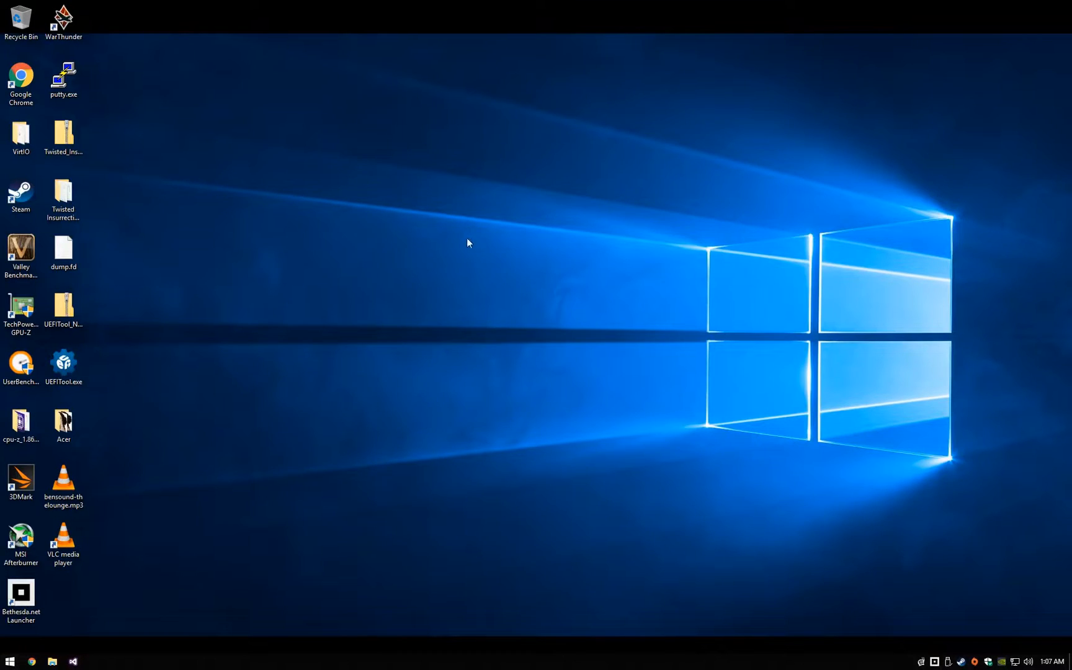
mouse_move(318, 376)
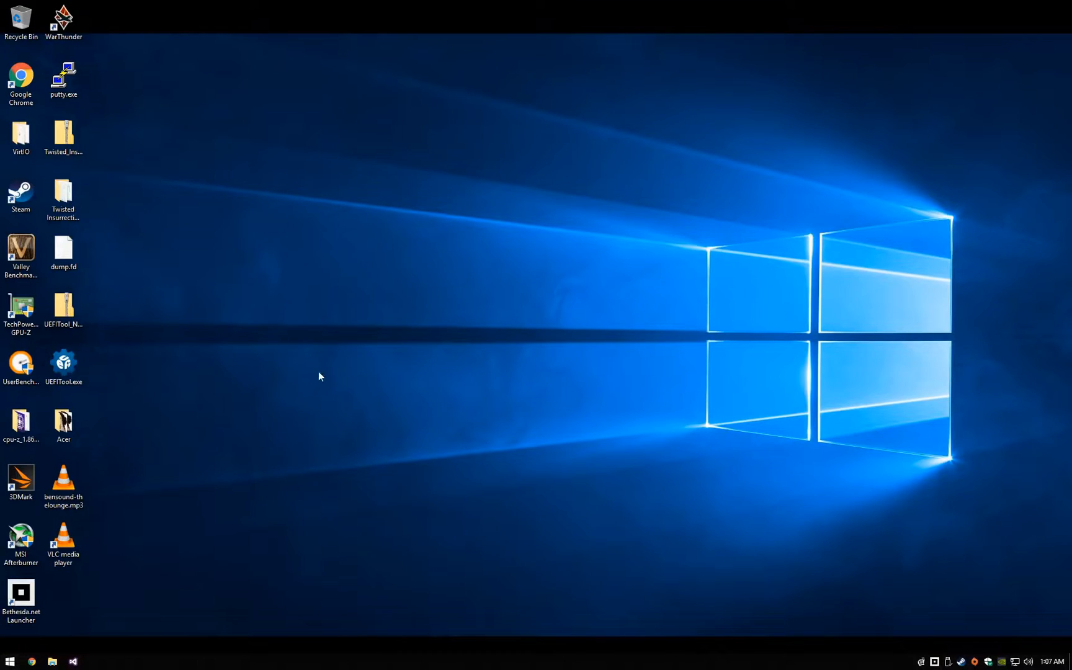
left_click(21, 249)
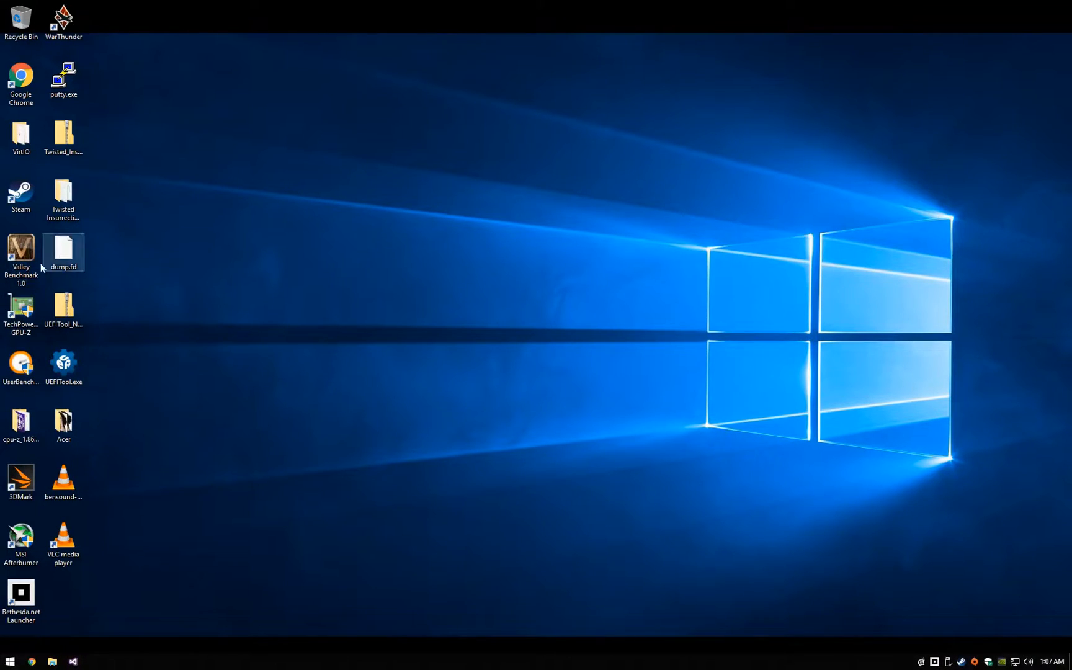
Launch Valley Benchmark and run it at DirectX 11, Ultra, 8x AA, full screen
double_click(21, 249)
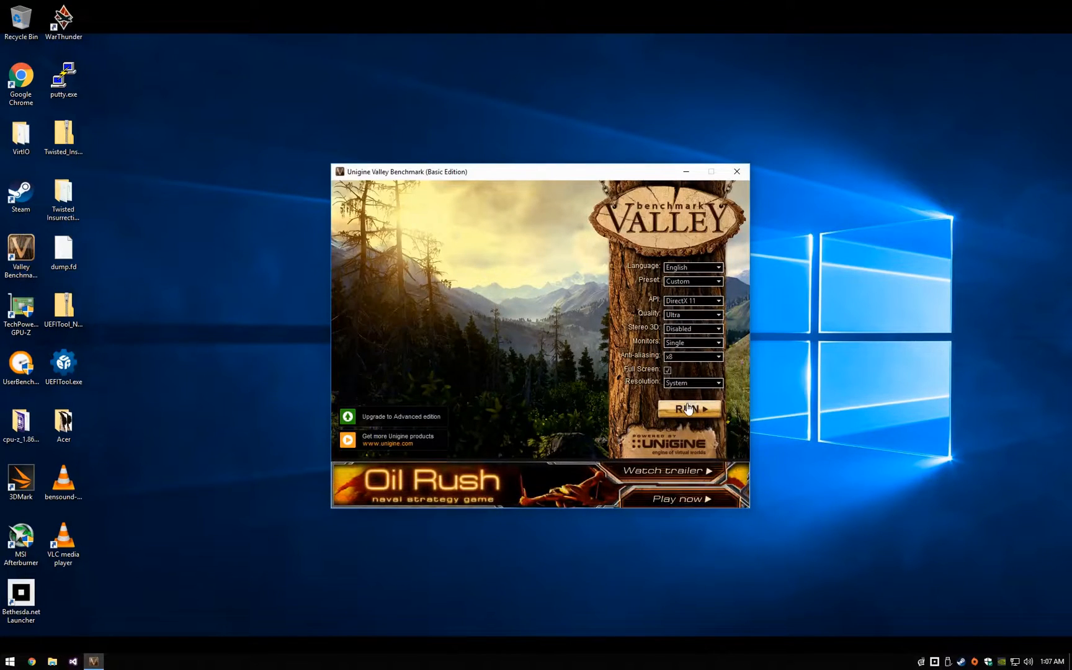
left_click(687, 409)
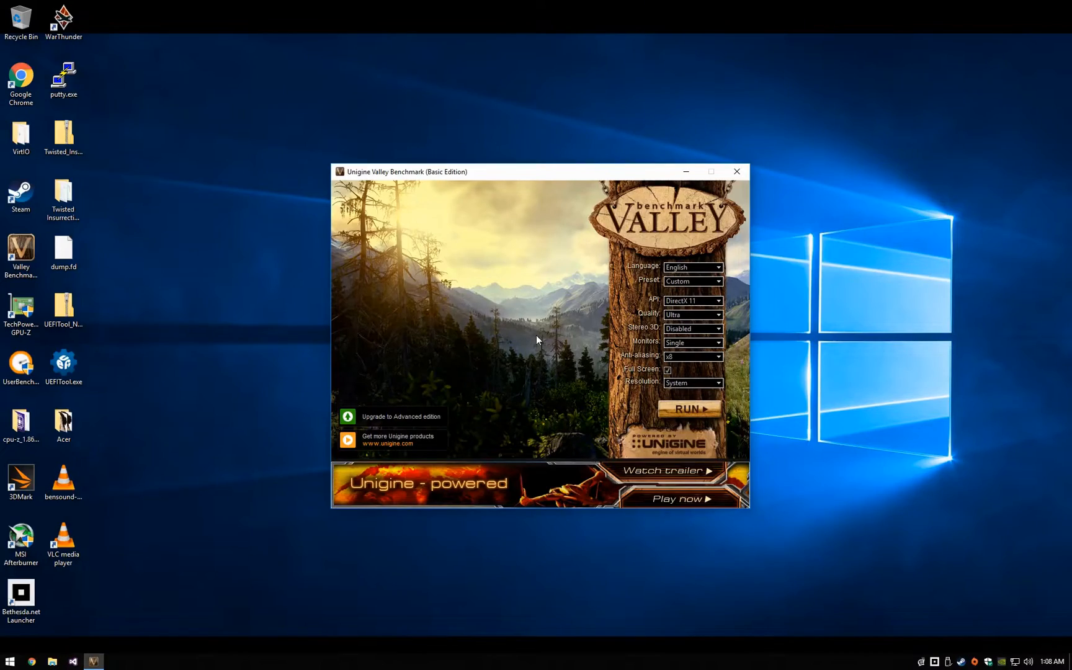
left_click(737, 171)
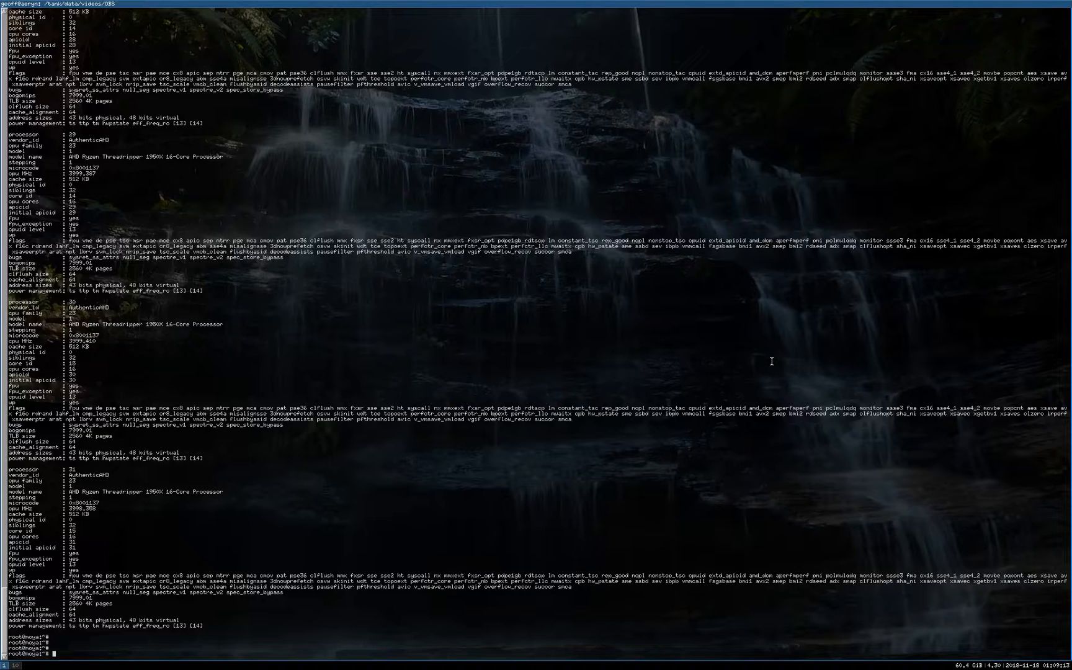
mouse_move(544, 342)
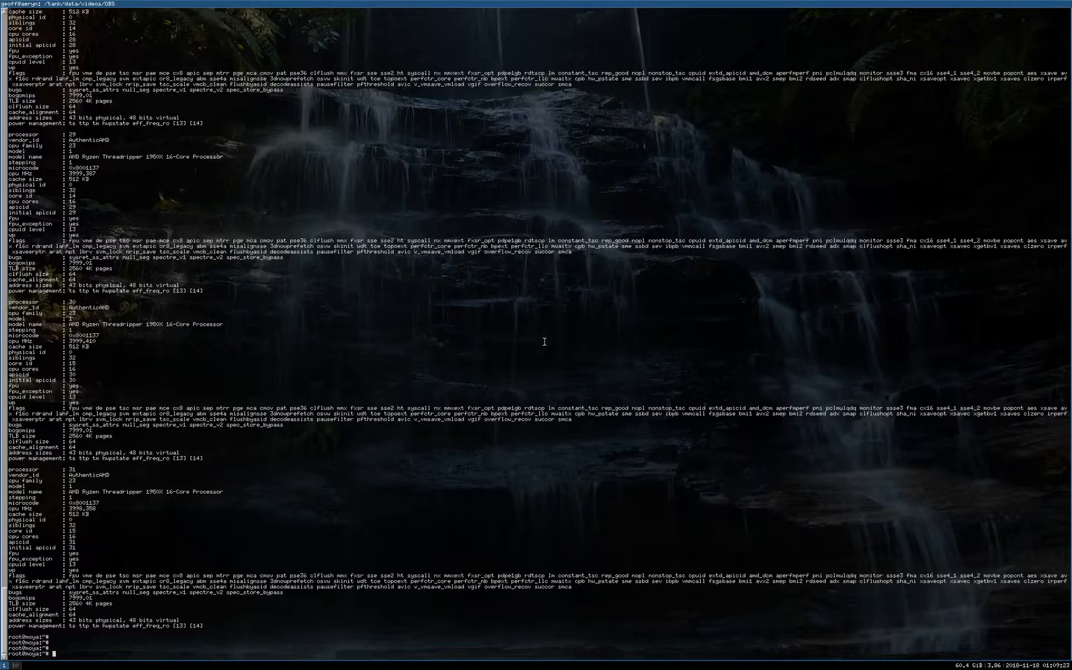
Check the running jackd process, then open /etc/systemd/system/jack.service in vi
type("ps aux | grep jack")
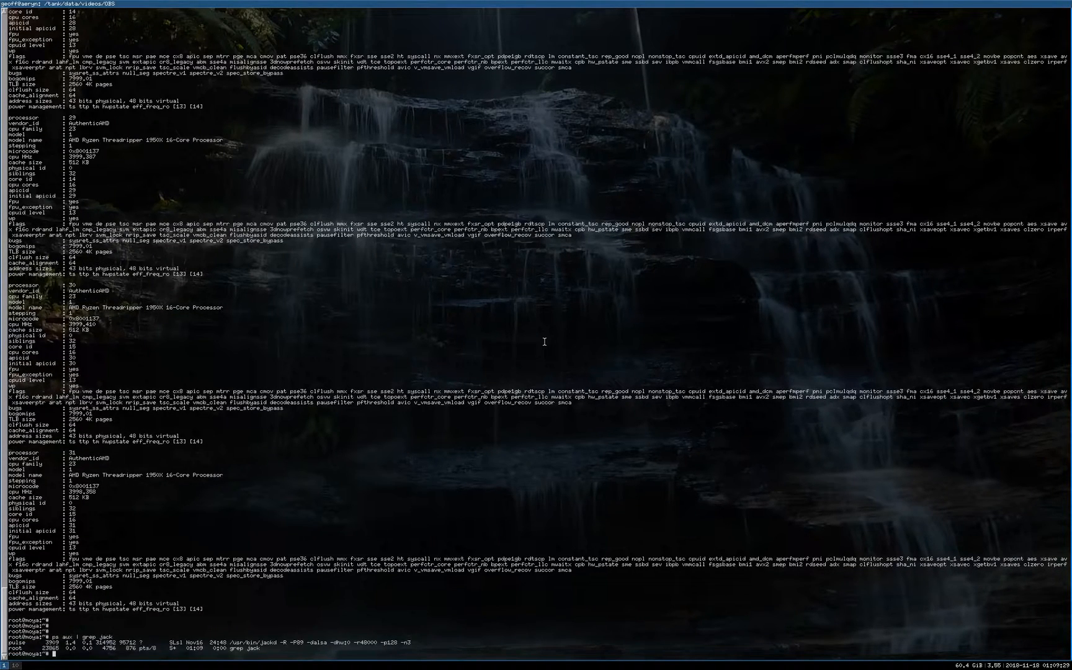
type("vi")
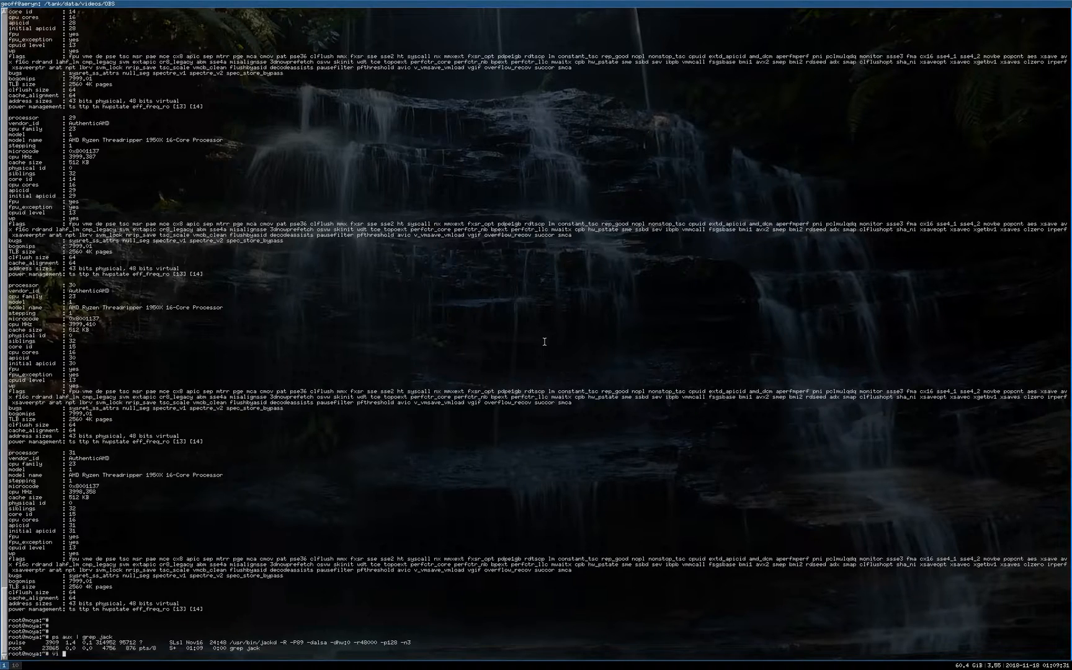
type("/etc/")
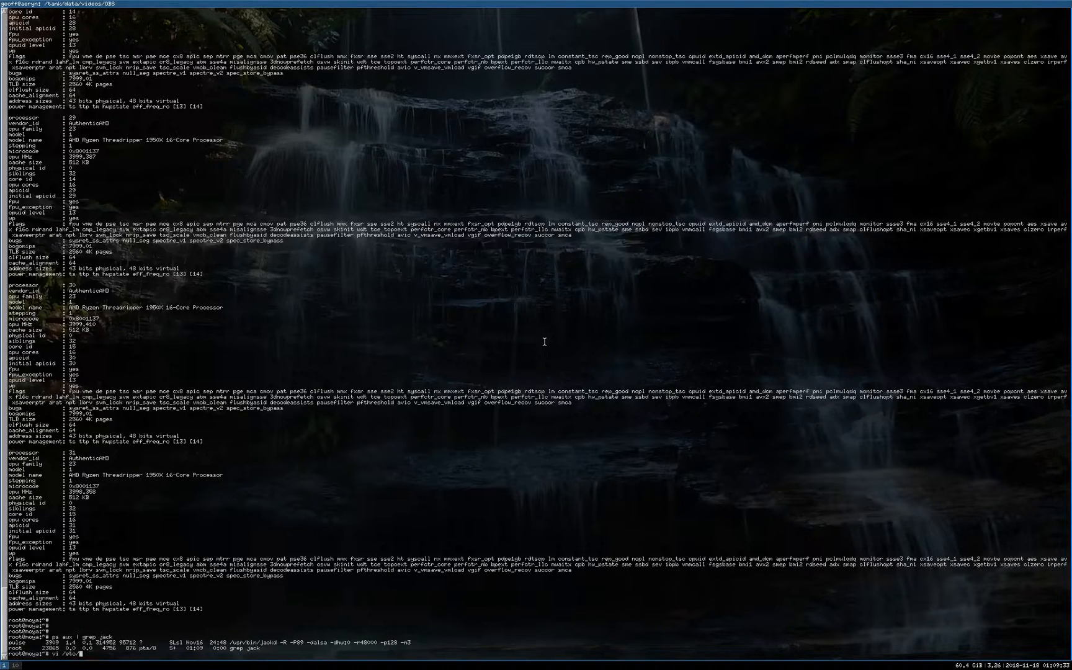
type("systemd/s")
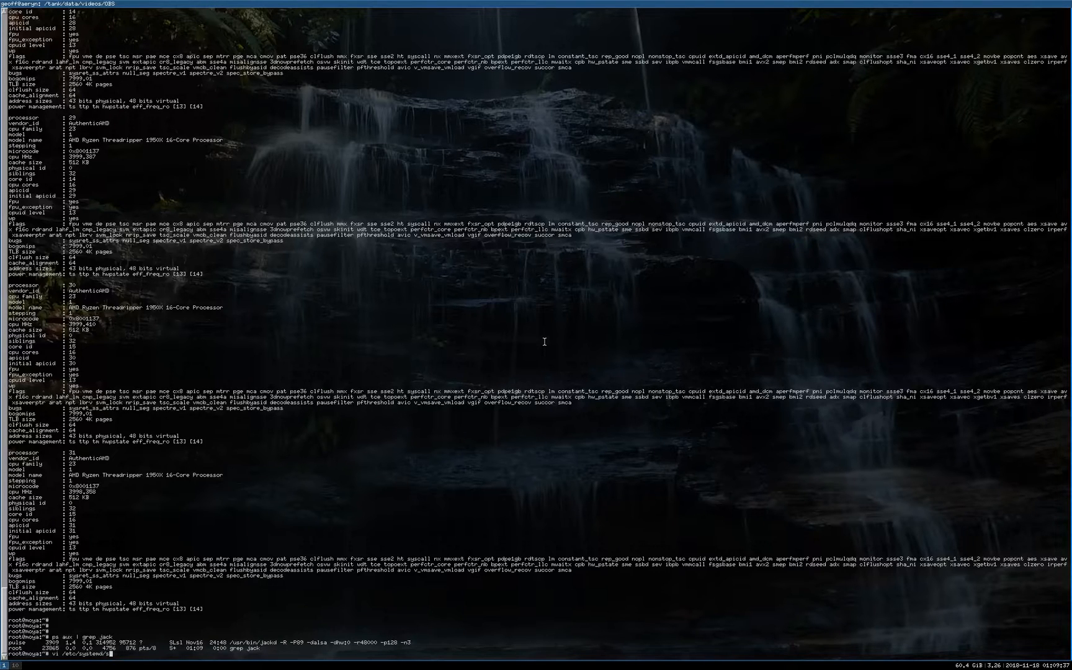
type("ystem/")
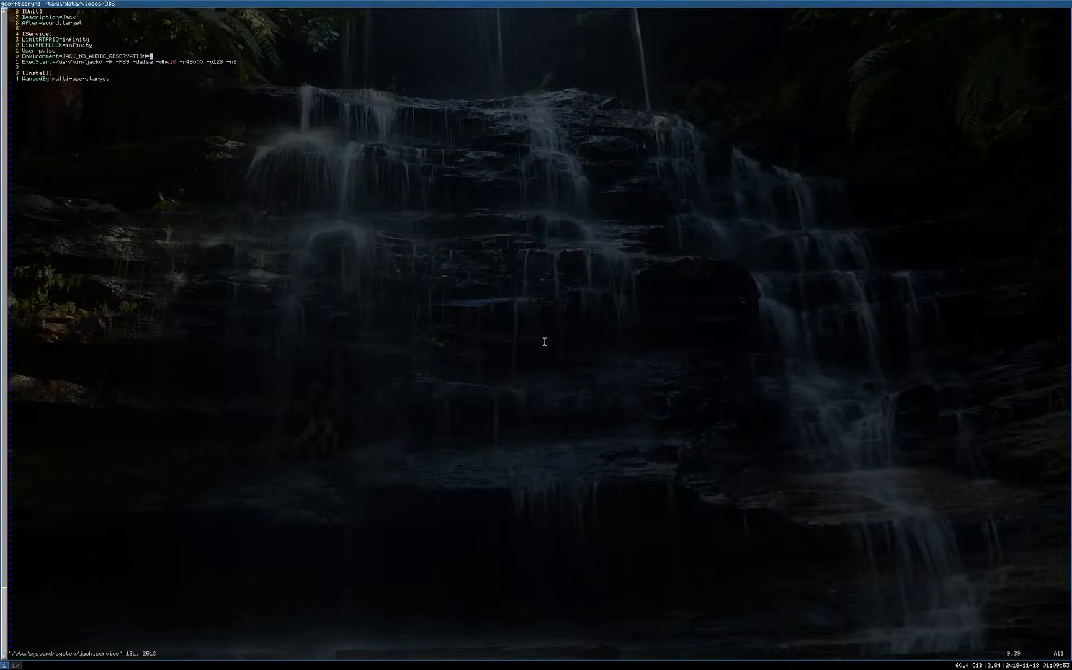
Exit jack.service, then view and exit pulseaudio.service in vim
key("v")
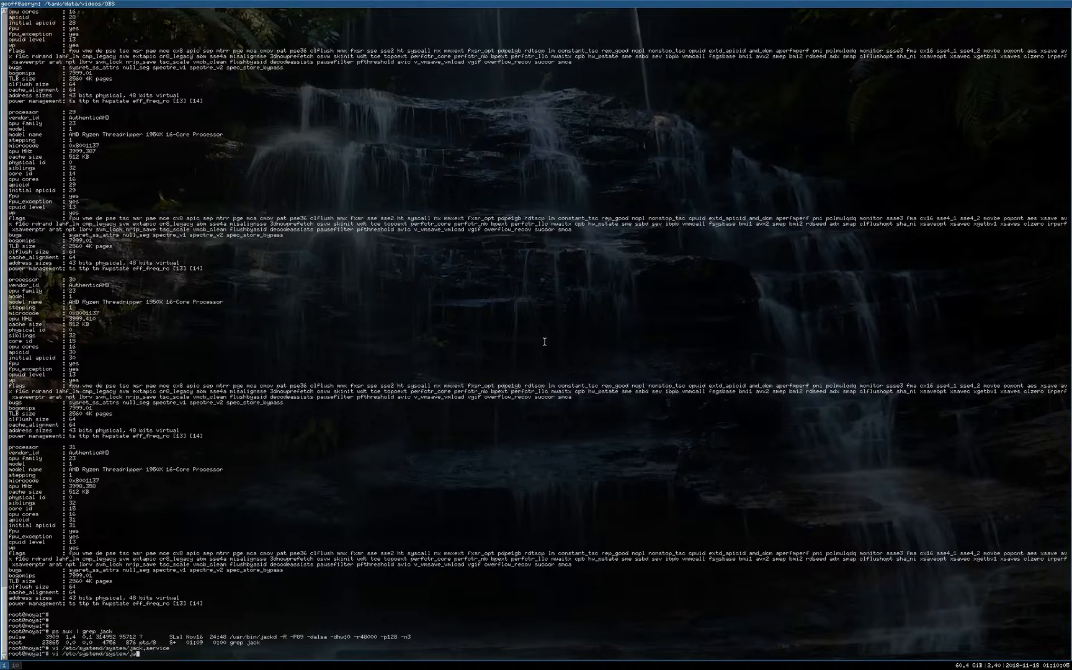
key("Enter")
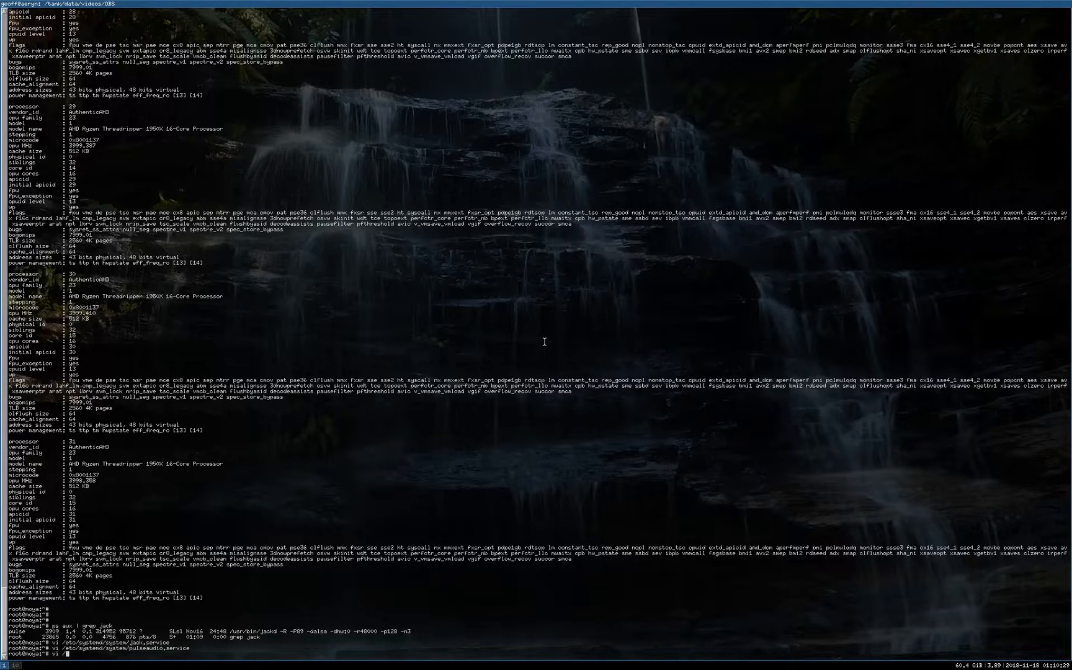
Open /etc/pulse/system.pa, jump to the echo-cancel module line, and quit vim
type("/etc/")
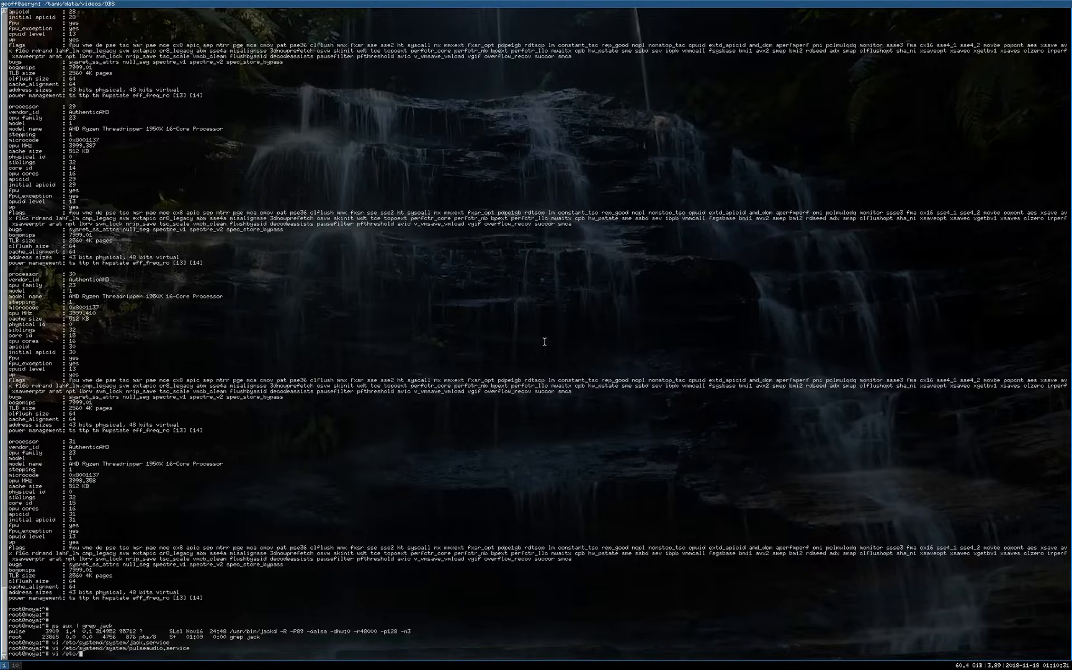
type("pau")
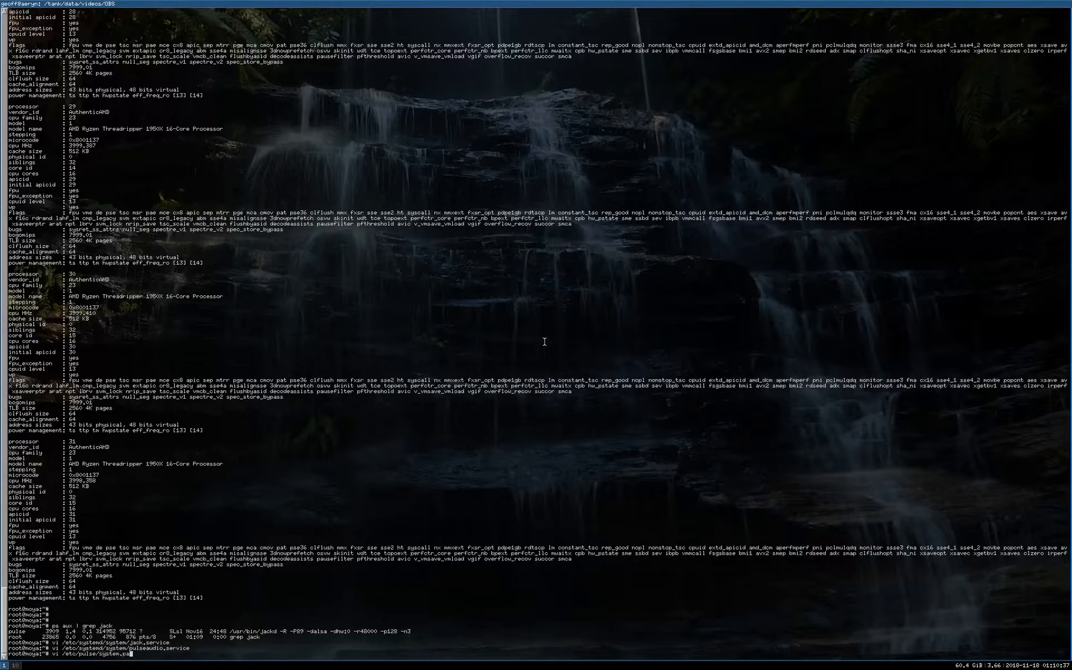
key("Return")
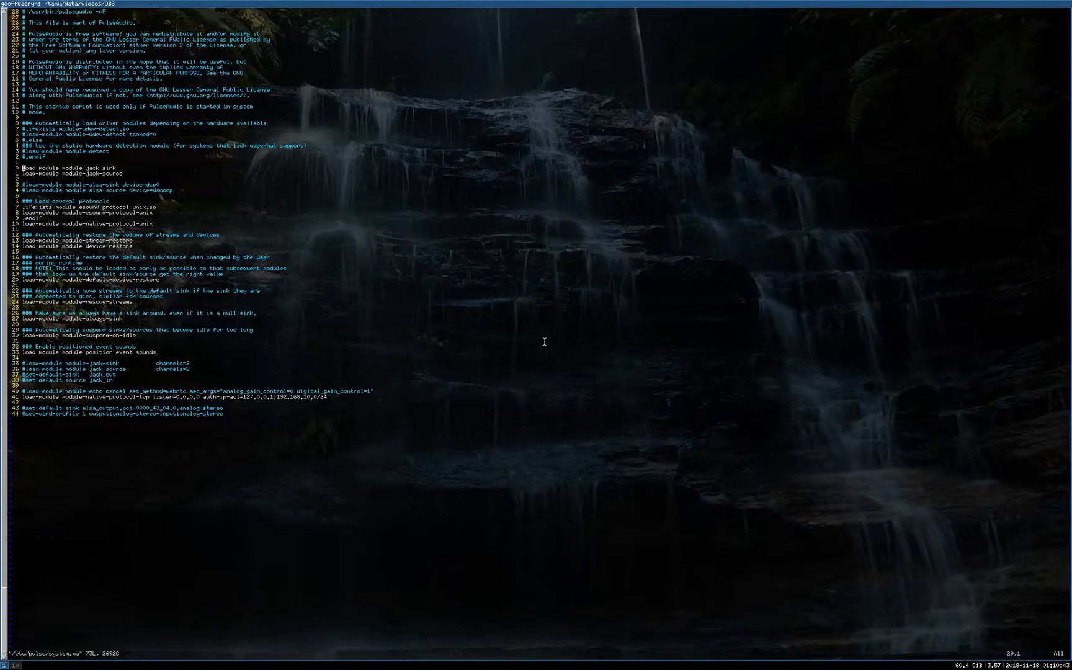
key("v")
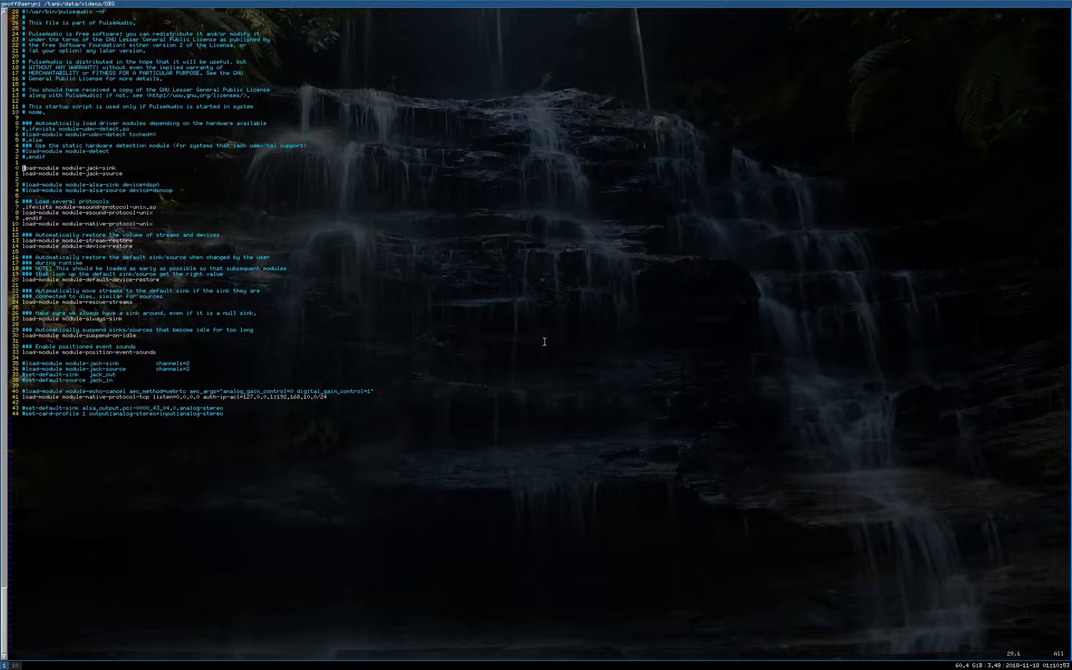
key("v")
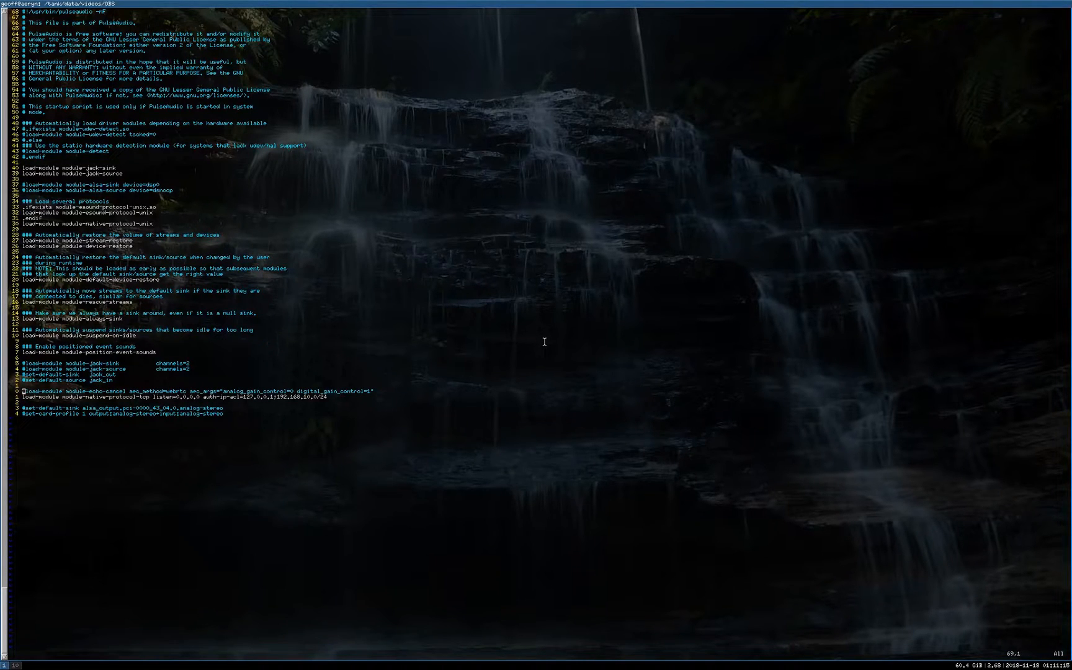
key("v")
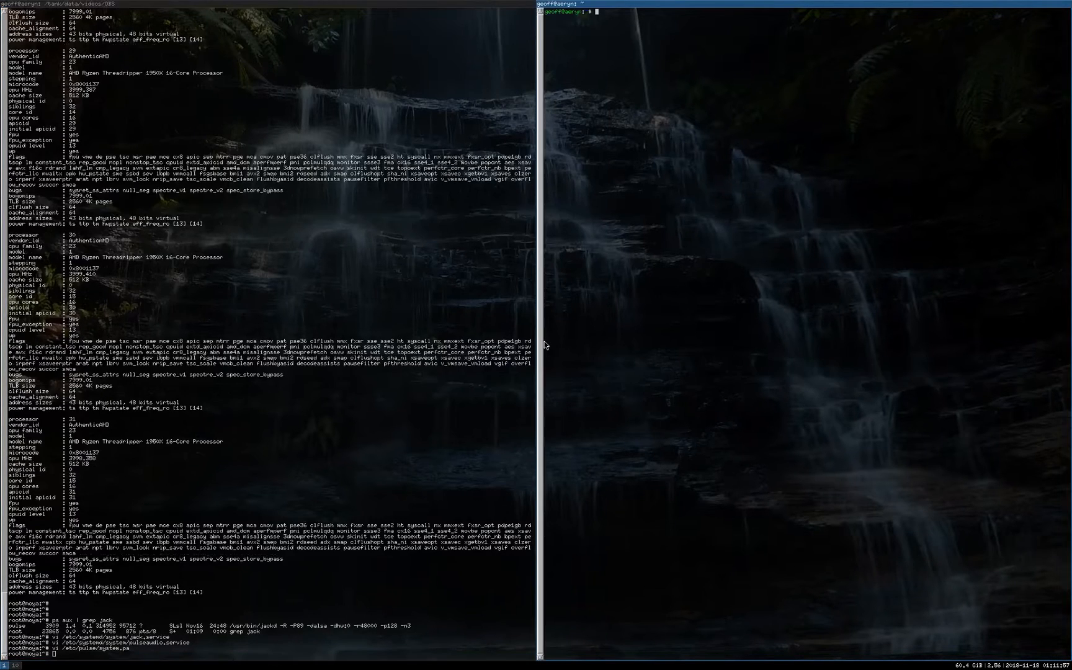
type("vi /etc/")
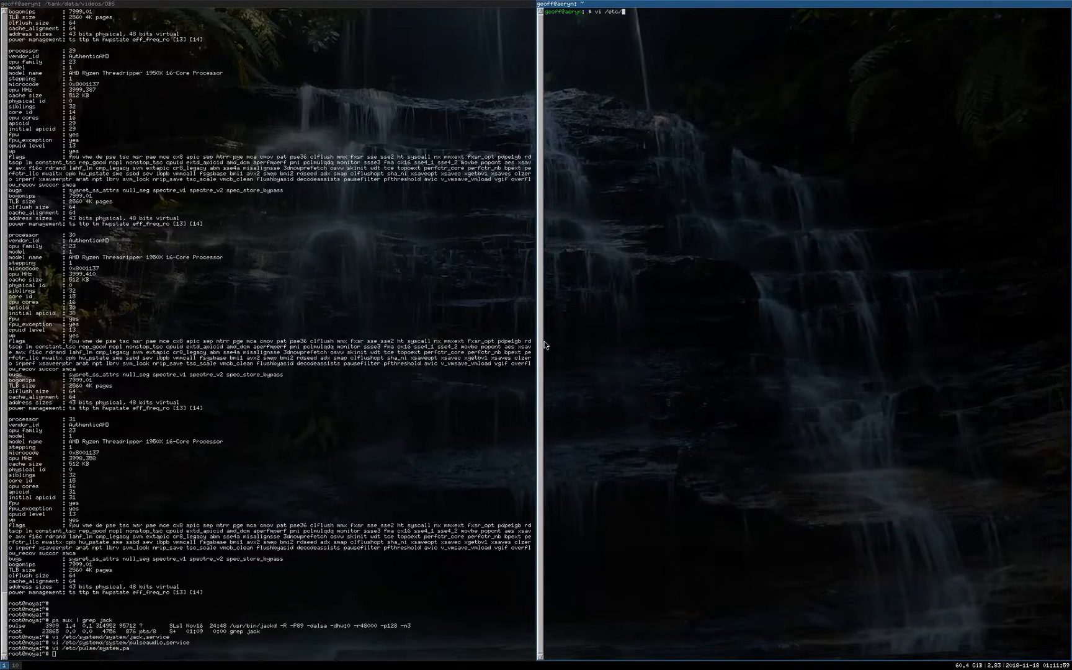
type("pulse/")
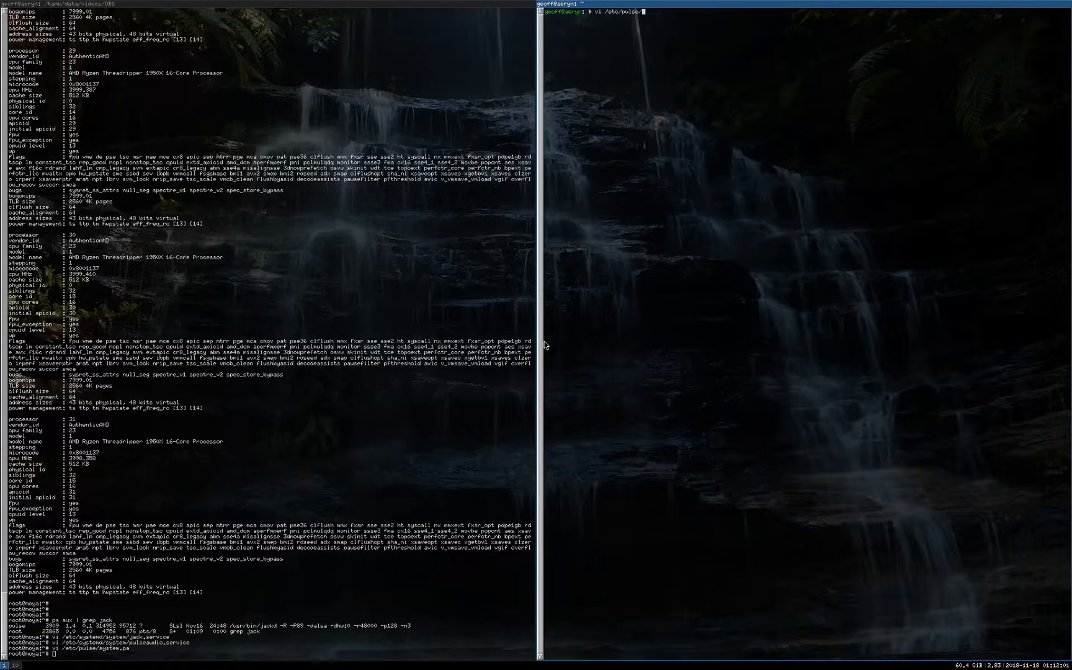
type("client.conf")
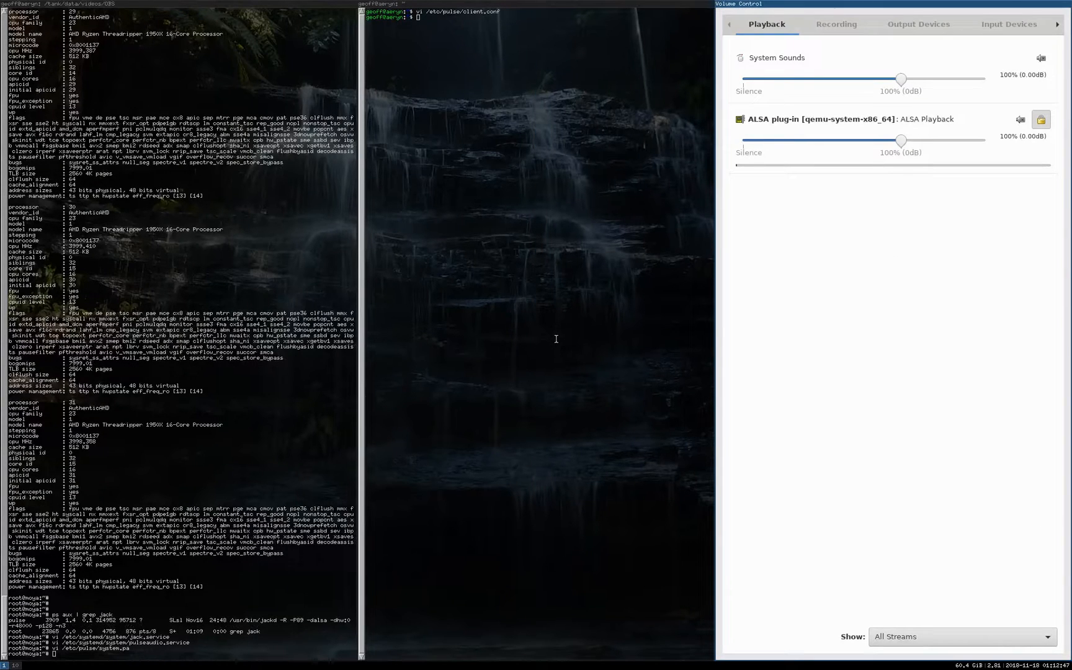
mouse_move(823, 125)
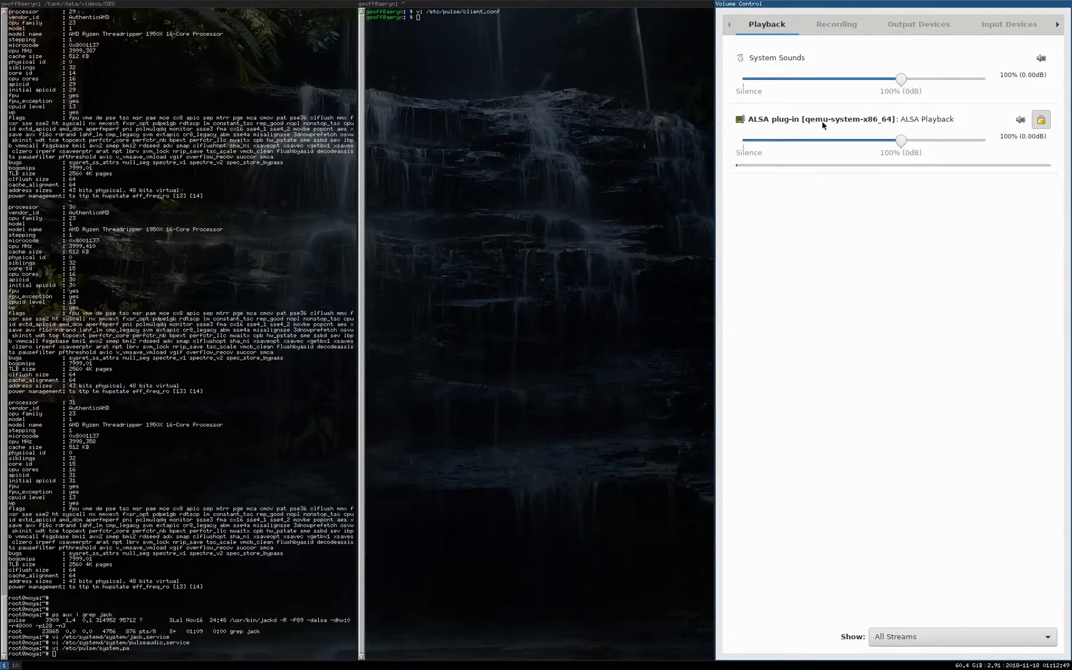
mouse_move(844, 125)
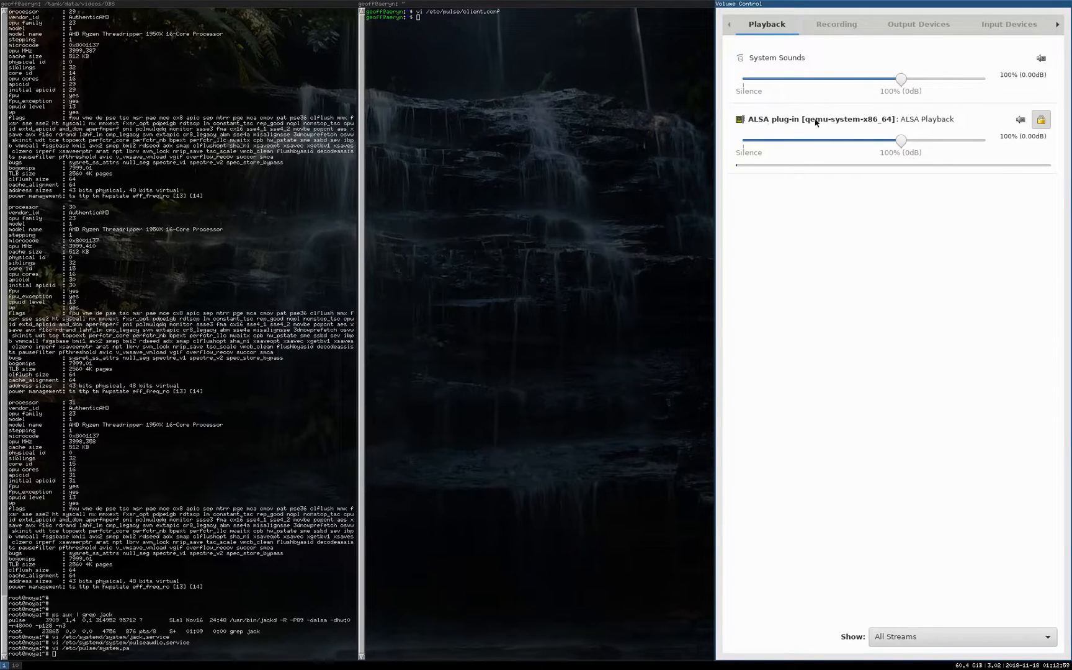
mouse_move(799, 123)
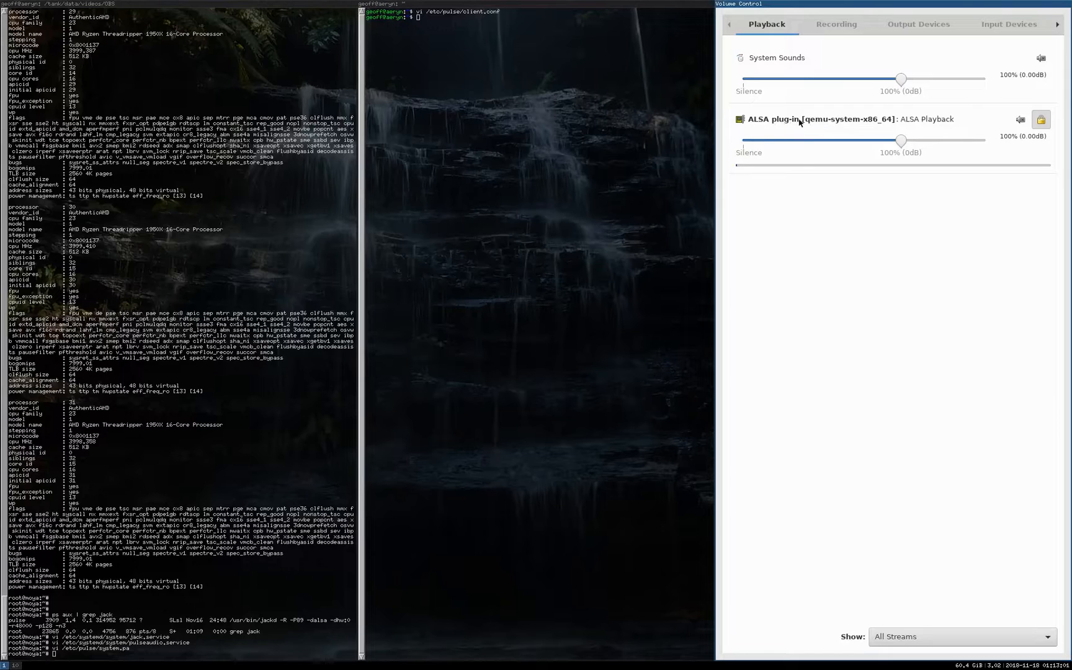
left_click_drag(901, 141, 788, 140)
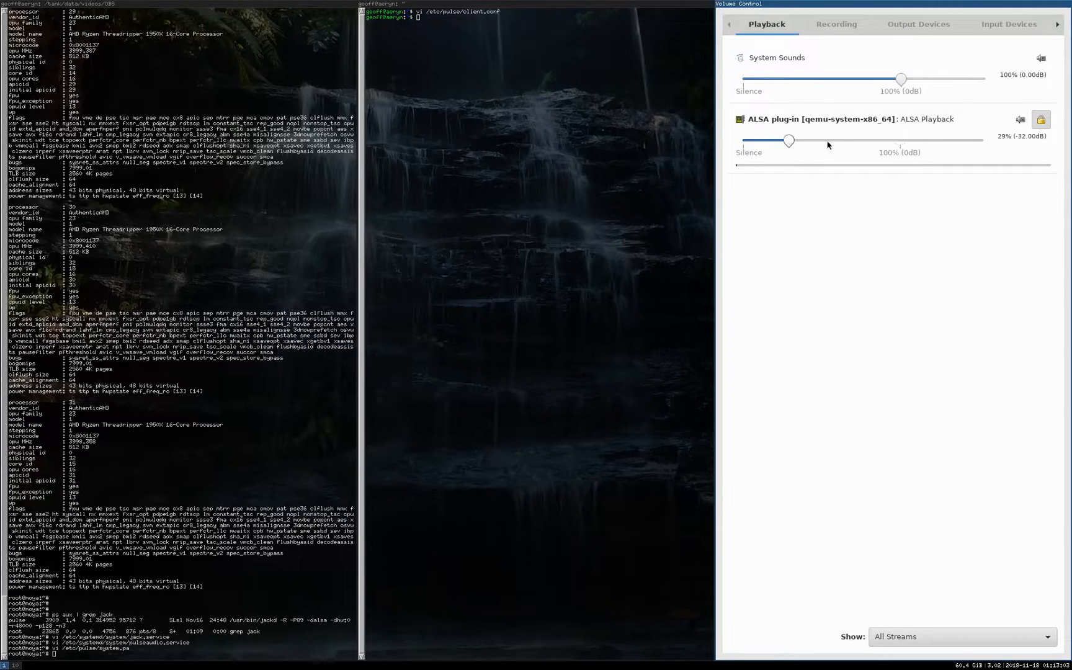
left_click_drag(788, 140, 900, 140)
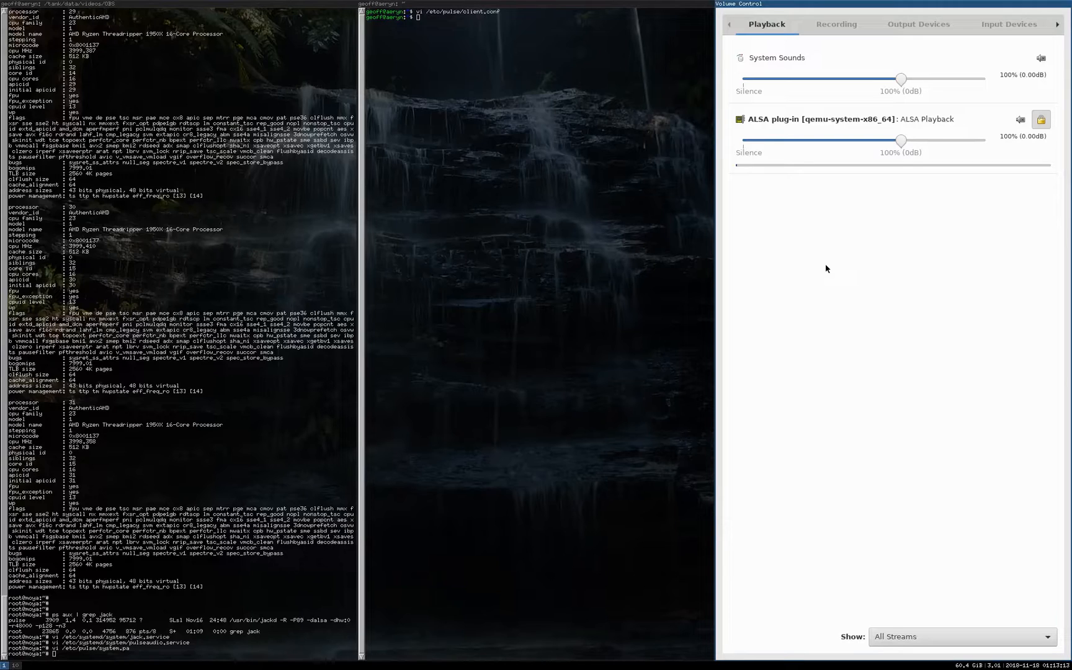
mouse_move(860, 109)
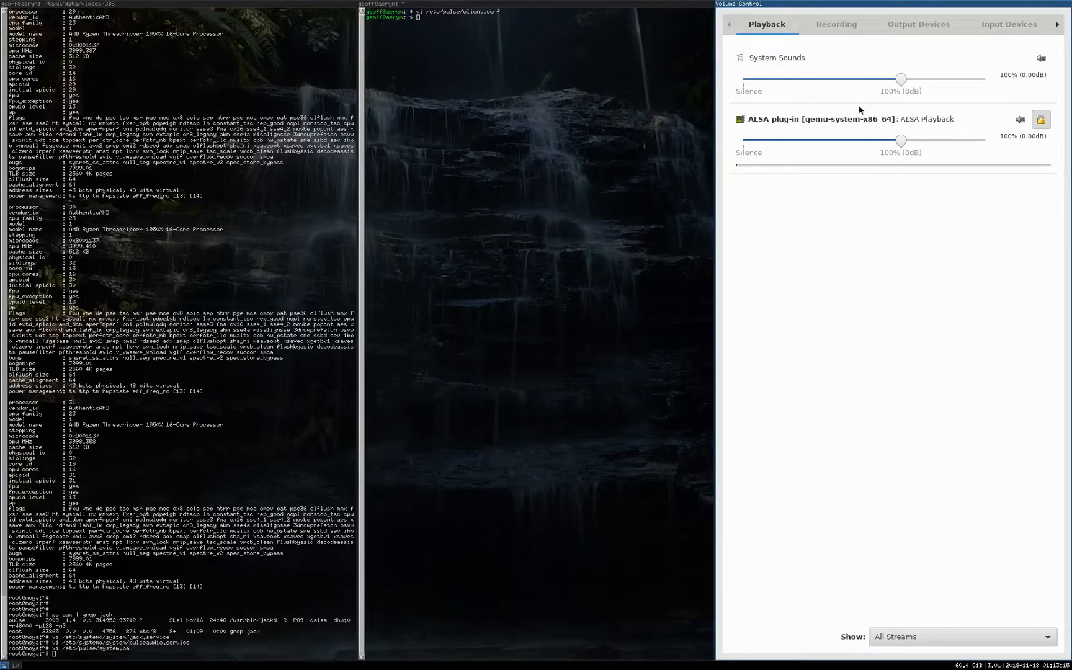
left_click(836, 23)
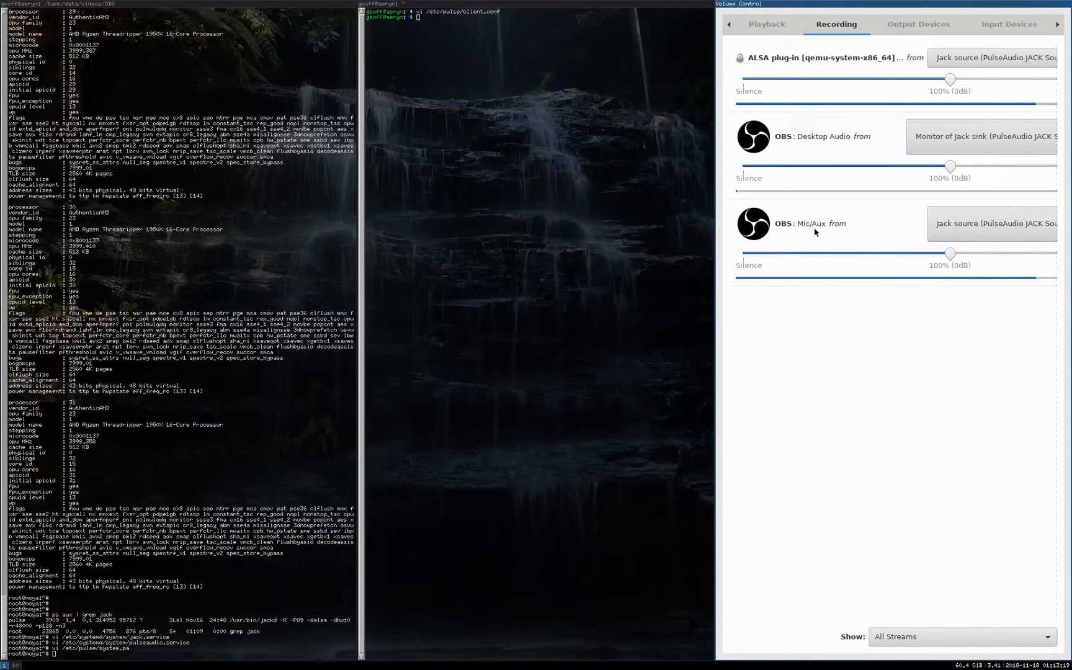
mouse_move(992, 70)
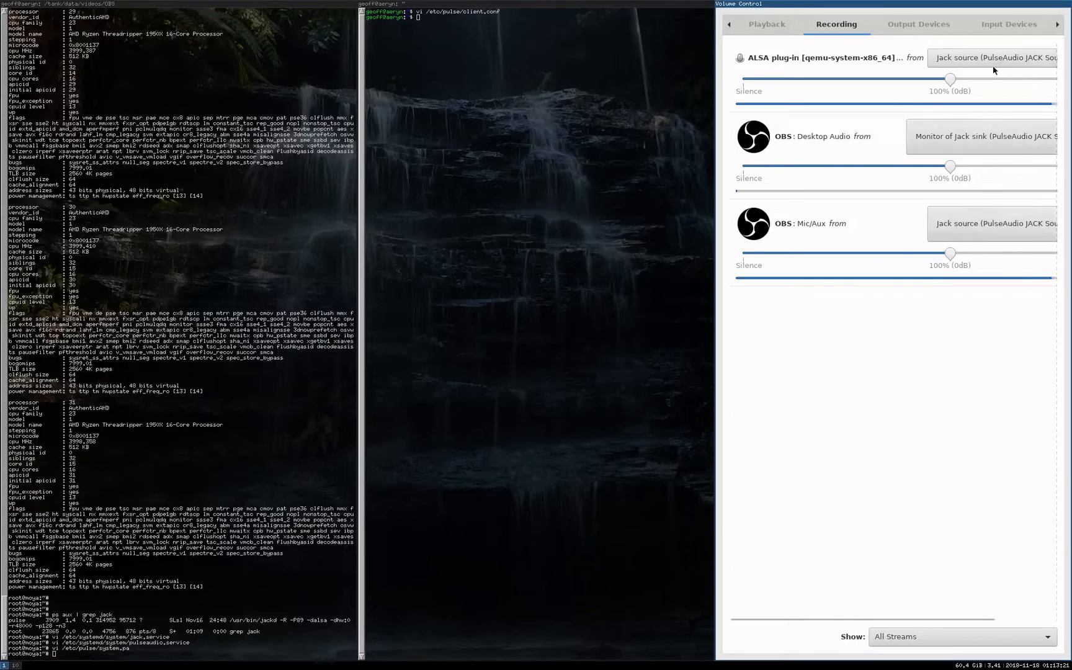
left_click(916, 24)
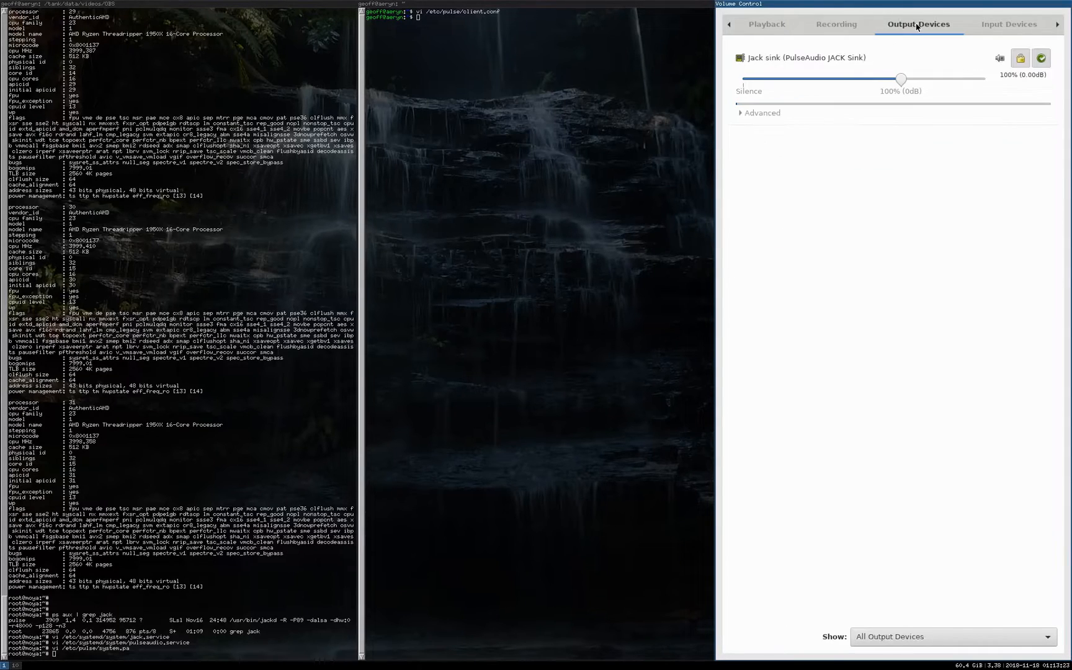
mouse_move(813, 69)
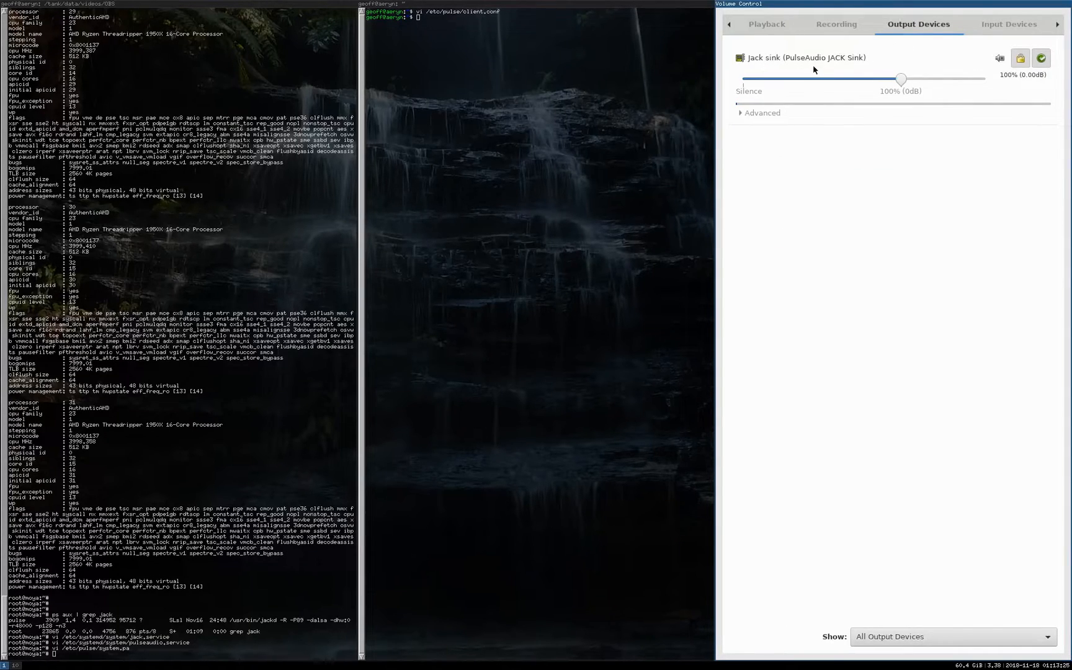
mouse_move(781, 82)
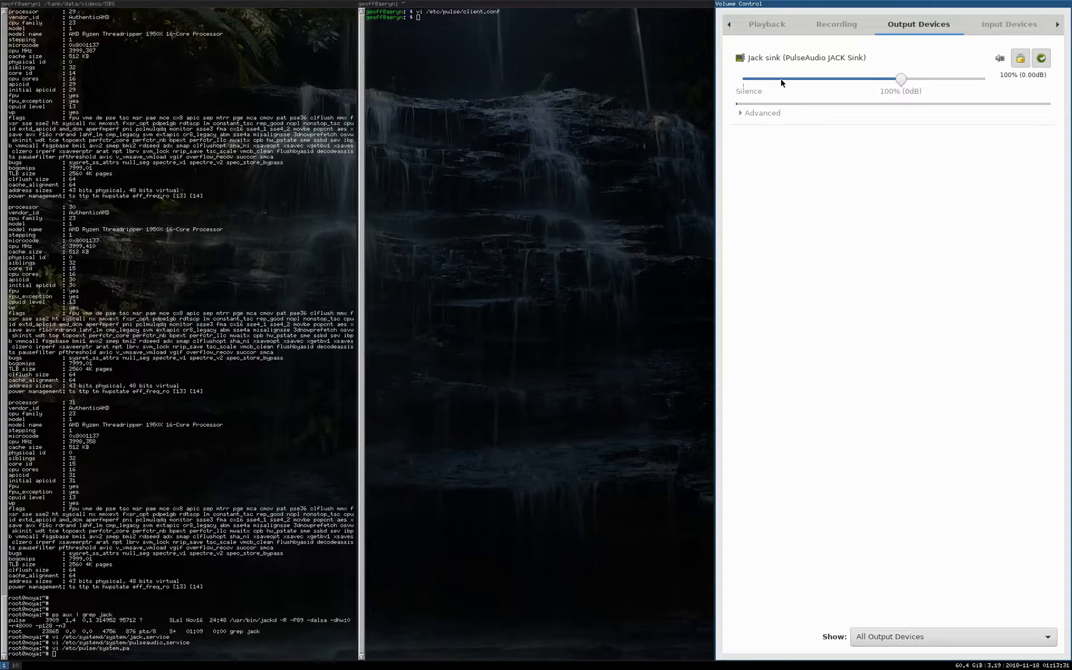
left_click(1009, 24)
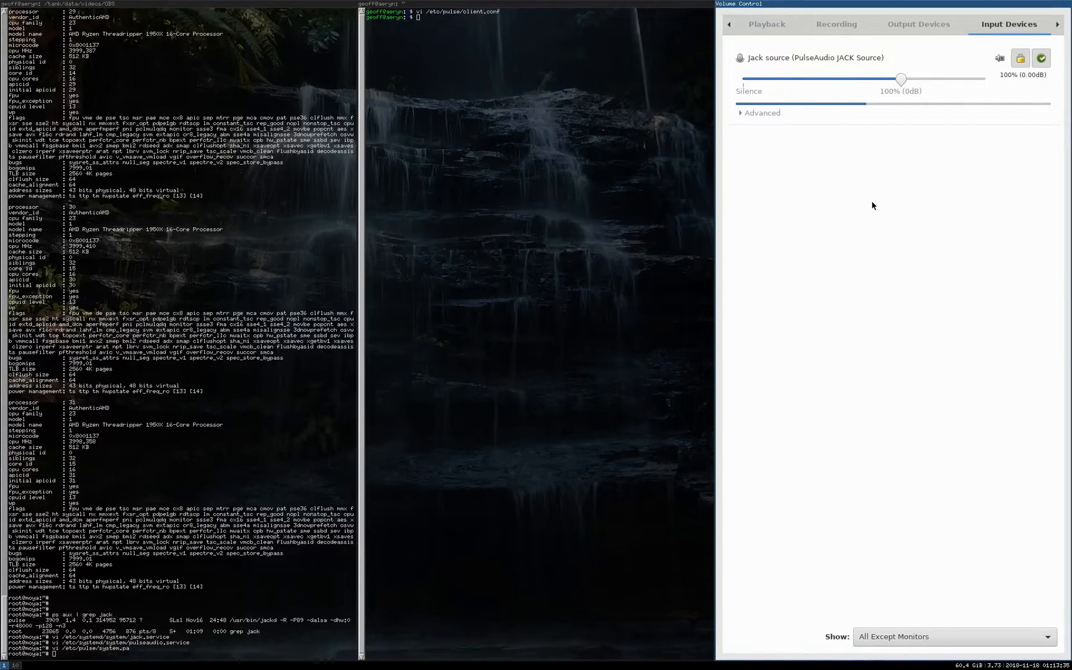
mouse_move(870, 152)
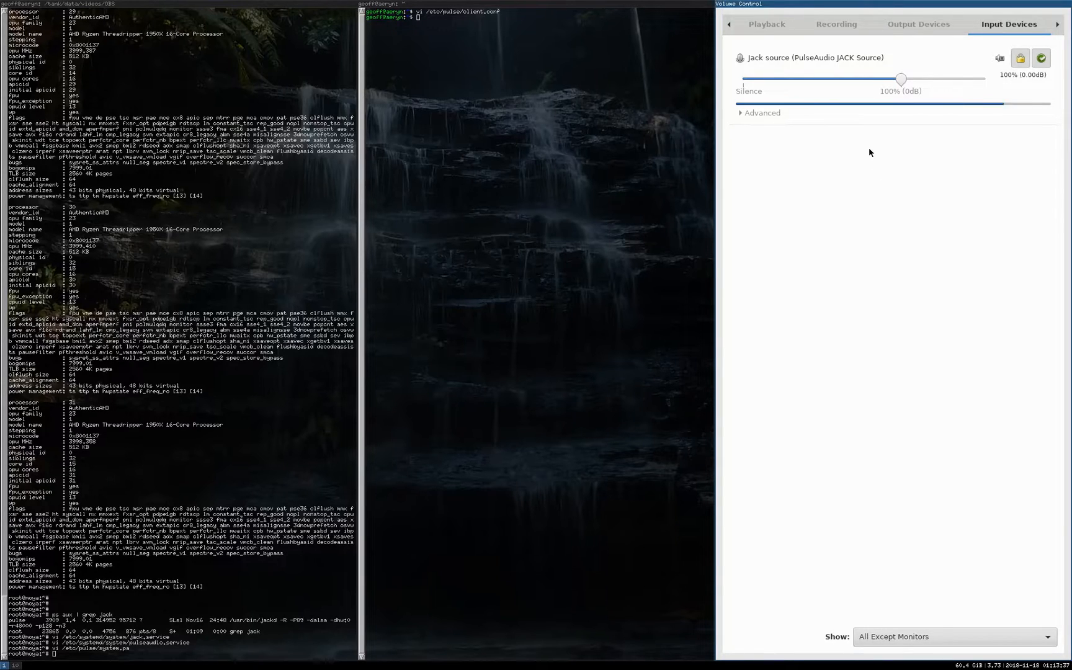
left_click(766, 23)
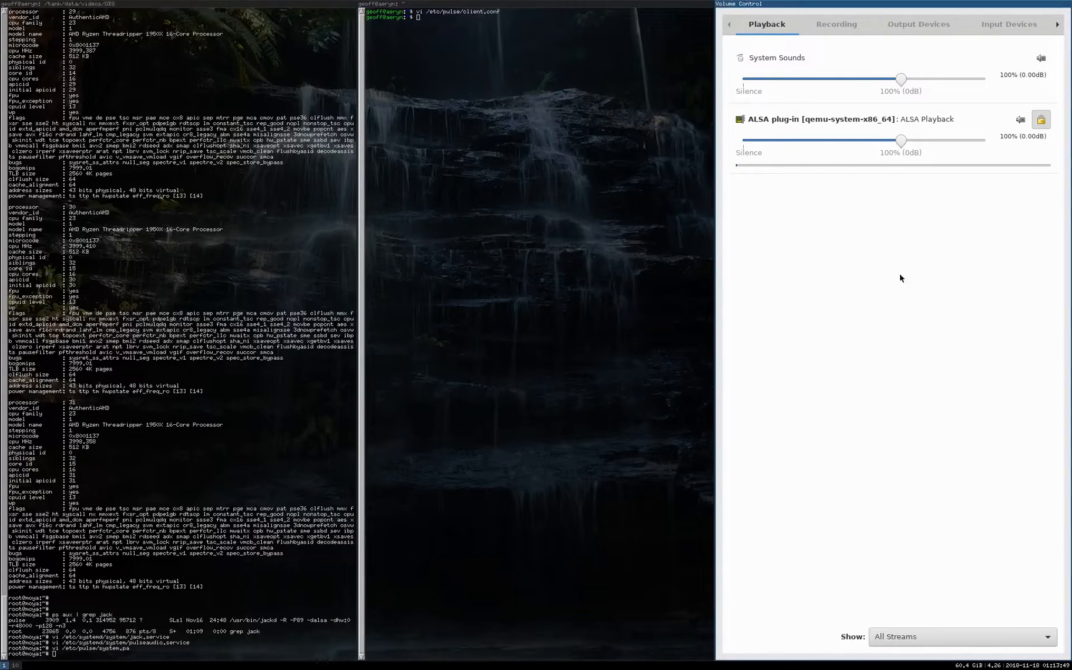
mouse_move(769, 265)
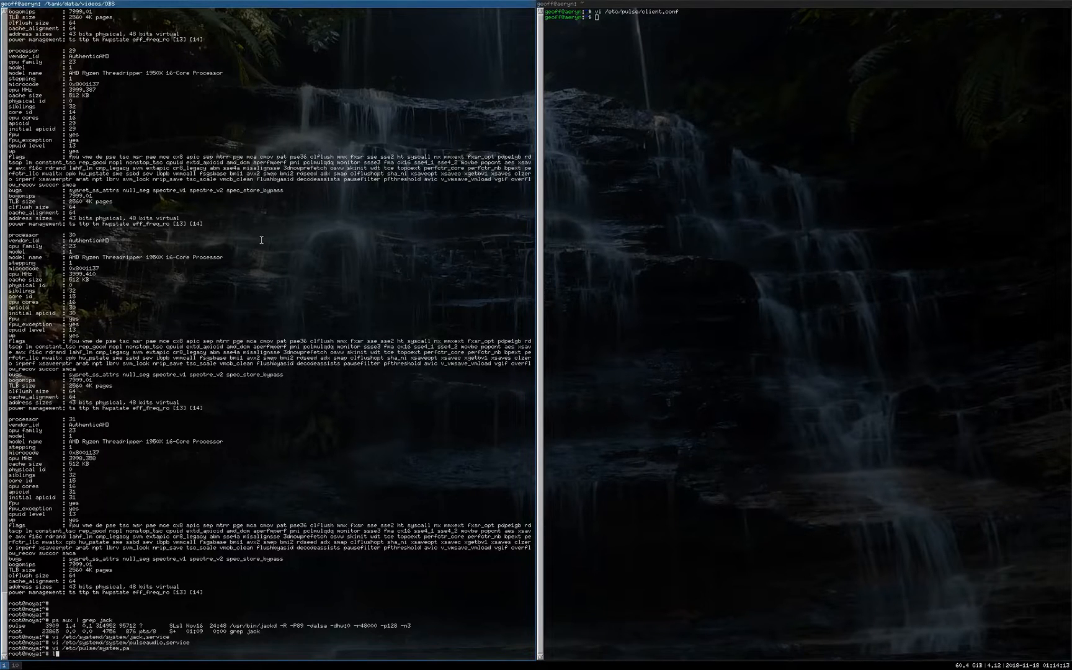
List all PCI devices with lspci, then filter them with lspci | grep Audio
key("Return")
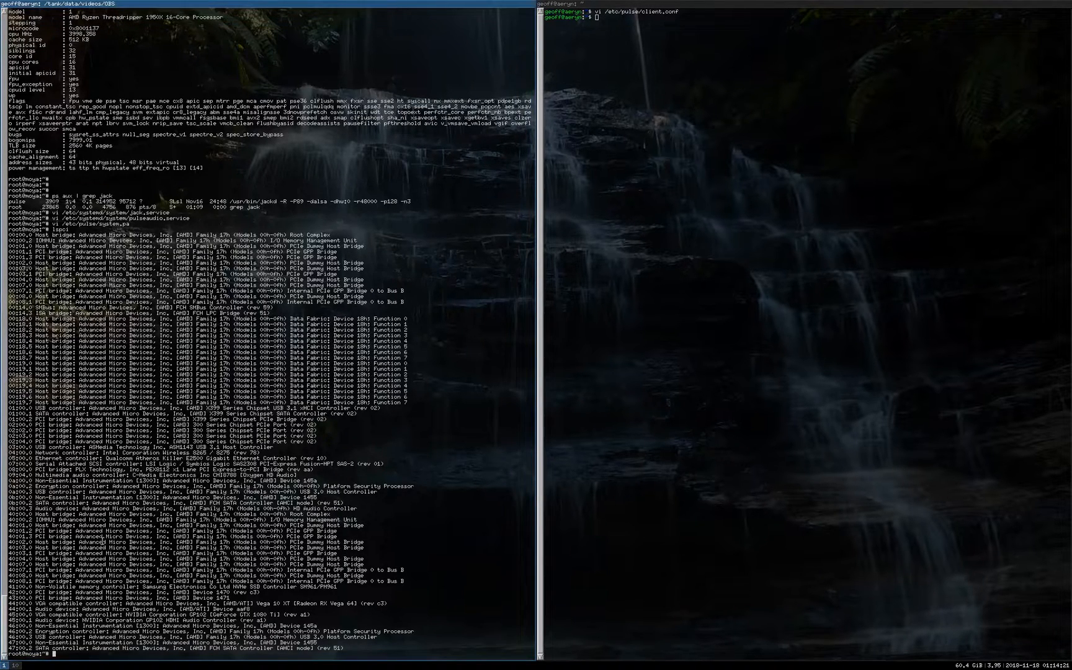
type("lspci | grep Audio")
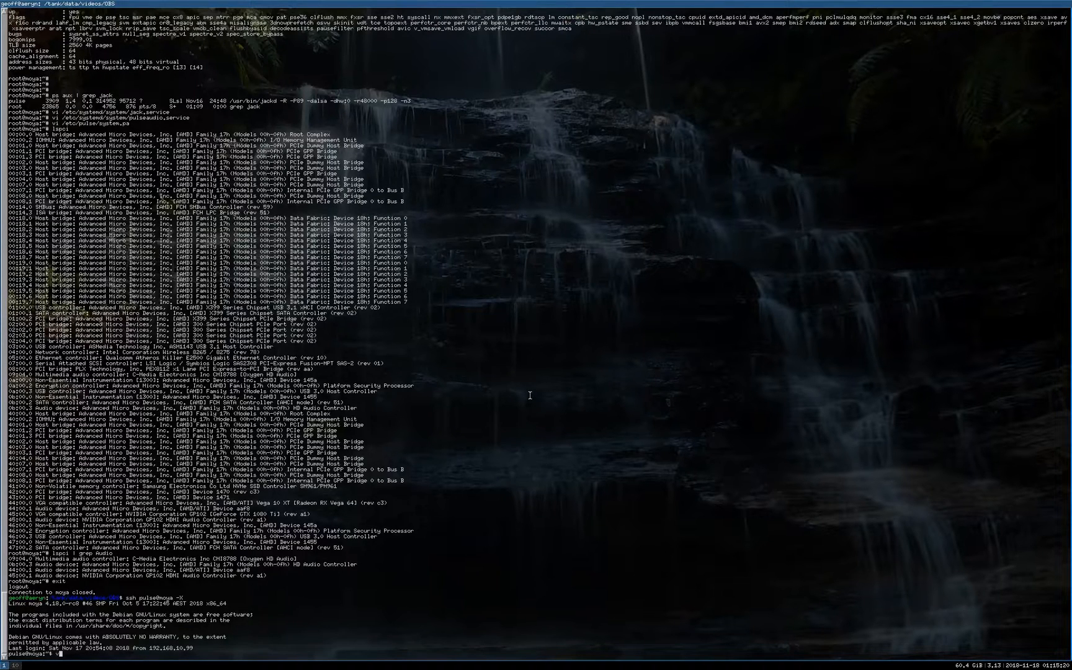
View /etc/systemd/system/carla.service in vi and quit with :q
type("vi /etc/systemd/")
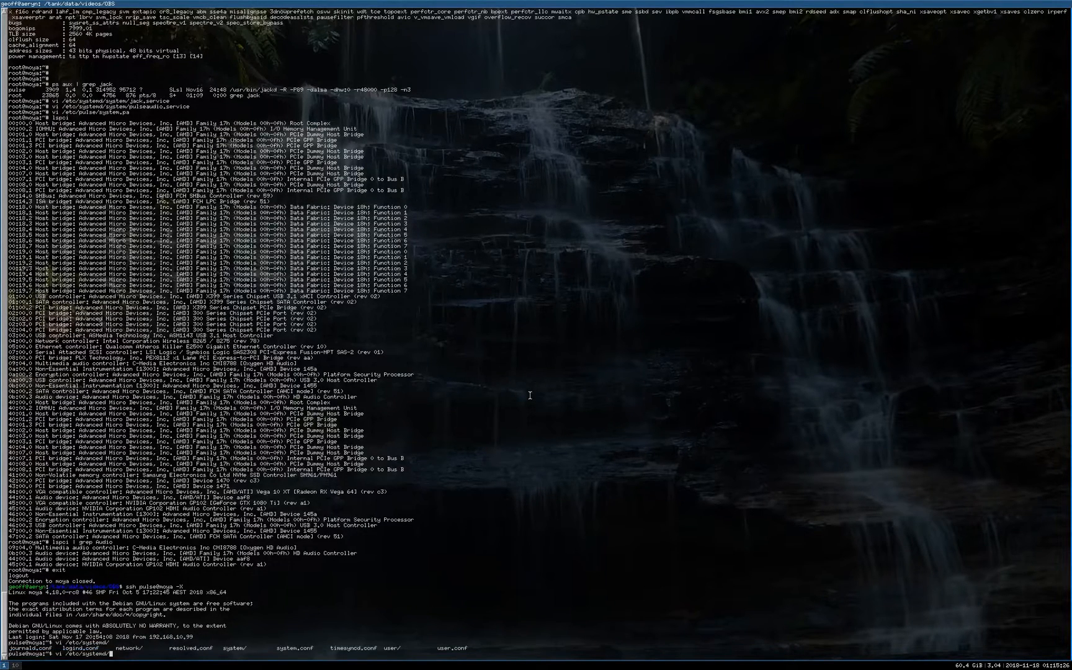
type("system")
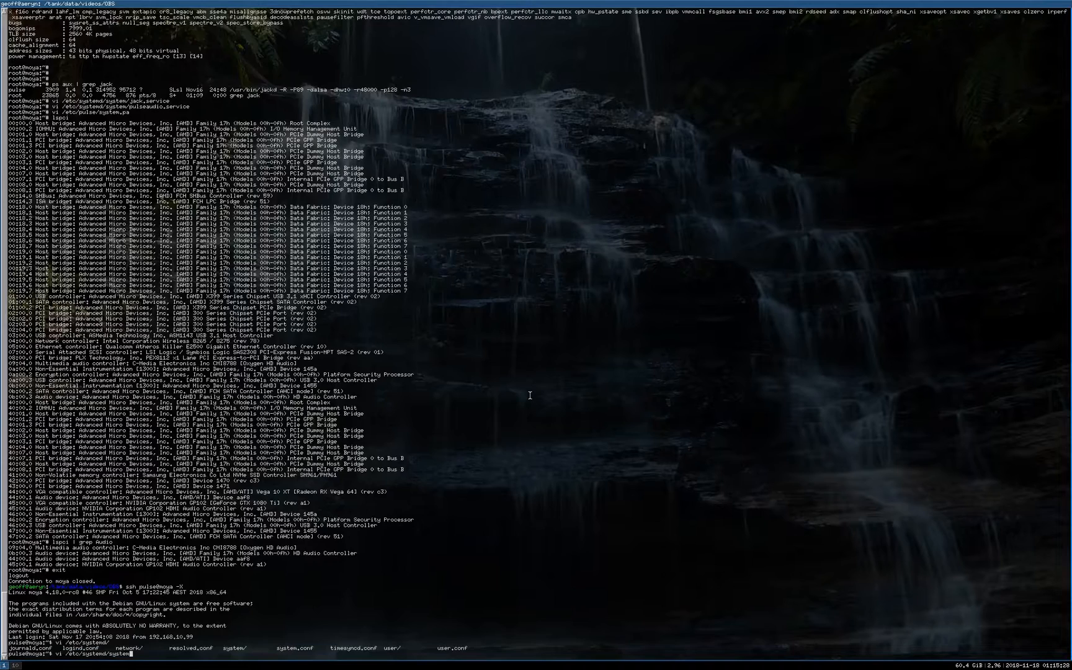
type("carla.service")
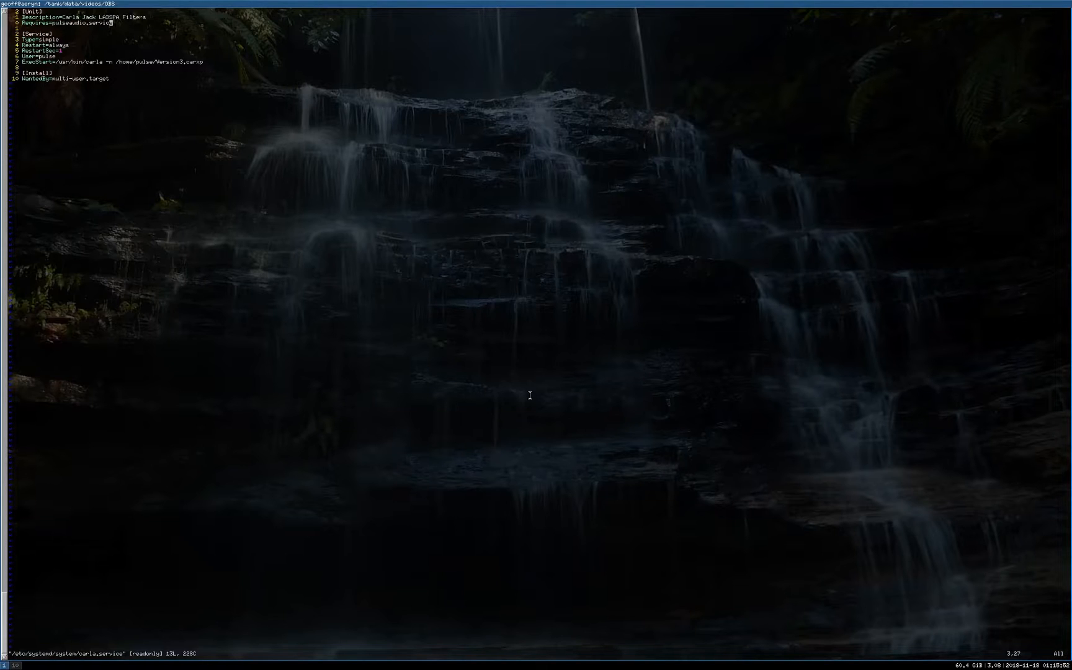
type(":q")
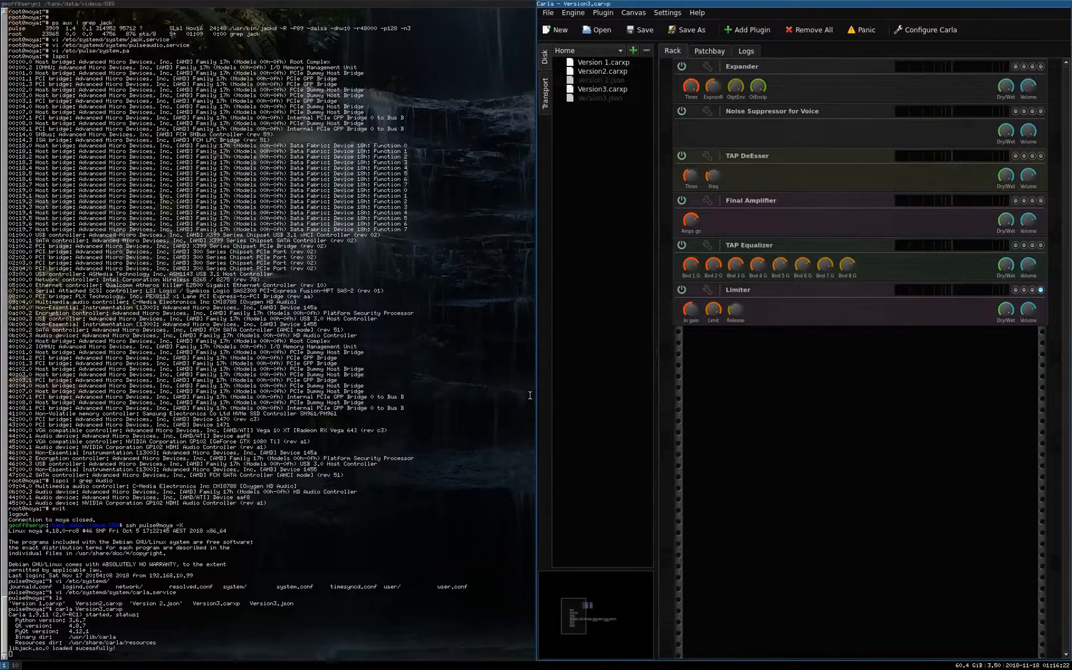
Switch Carla to the Patchbay tab to see the plugin connection graph
left_click(709, 50)
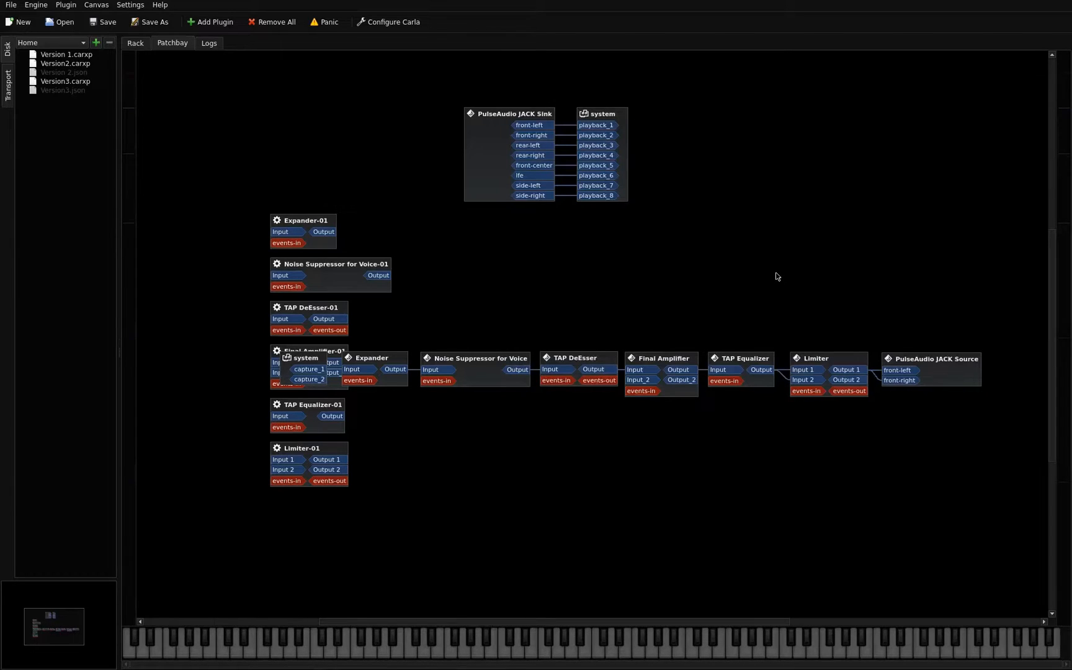
mouse_move(402, 439)
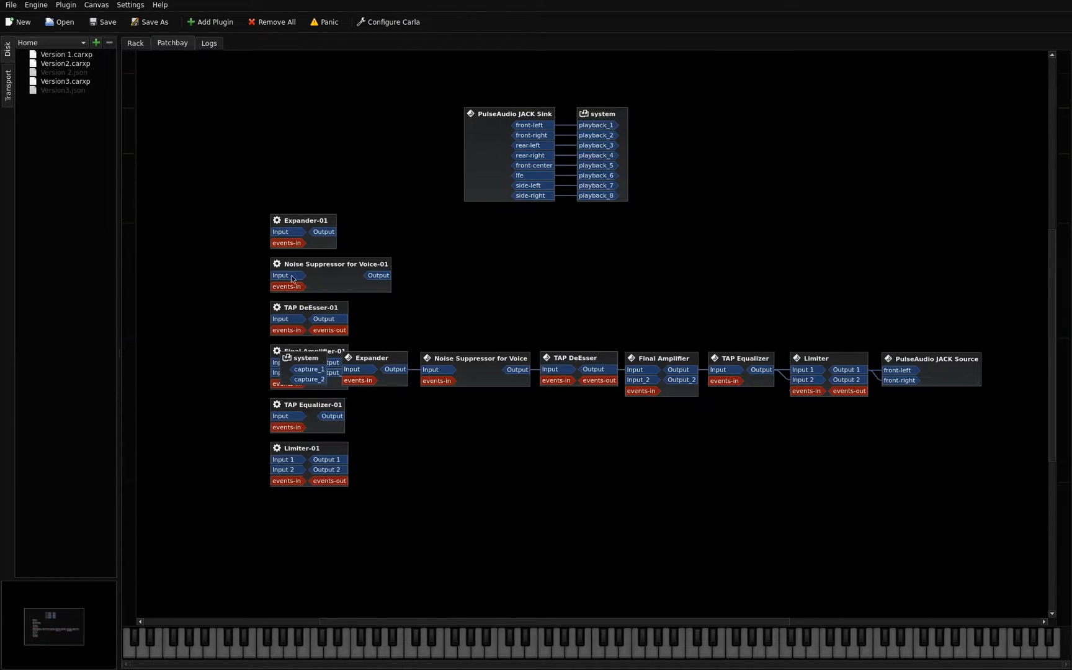
mouse_move(495, 427)
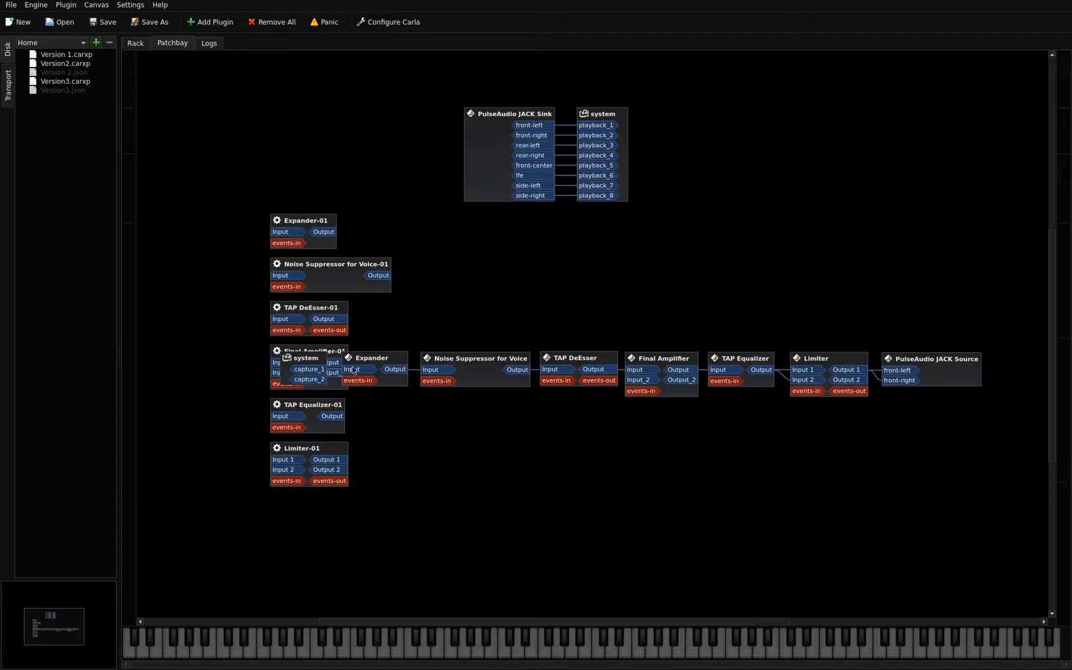
mouse_move(281, 122)
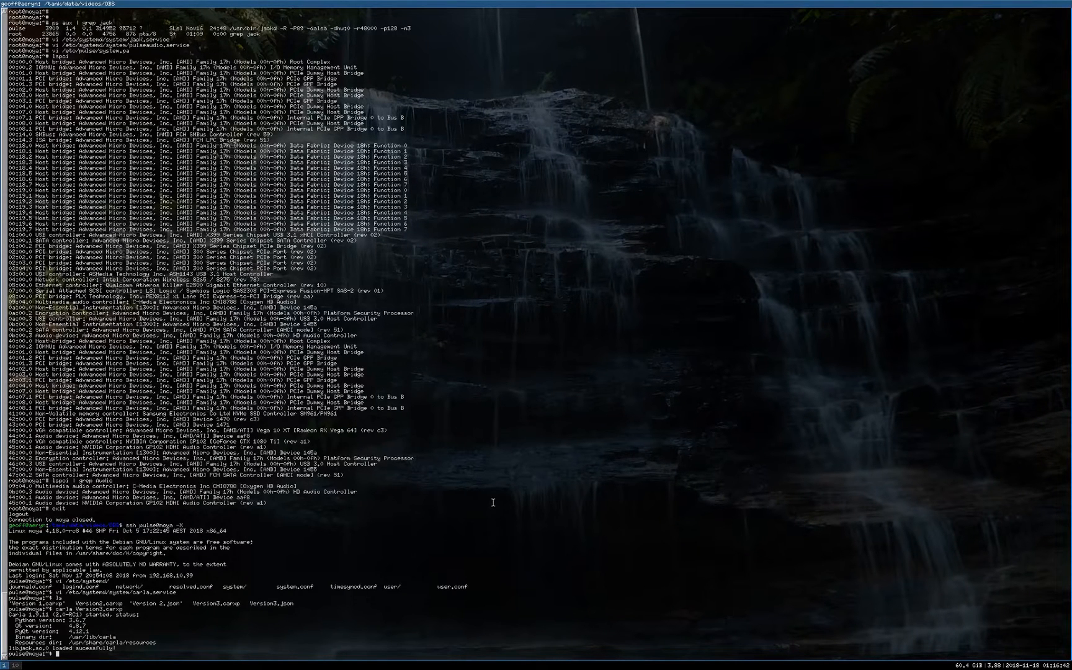
Relaunch Carla and bring up its patchbay view
type("carla")
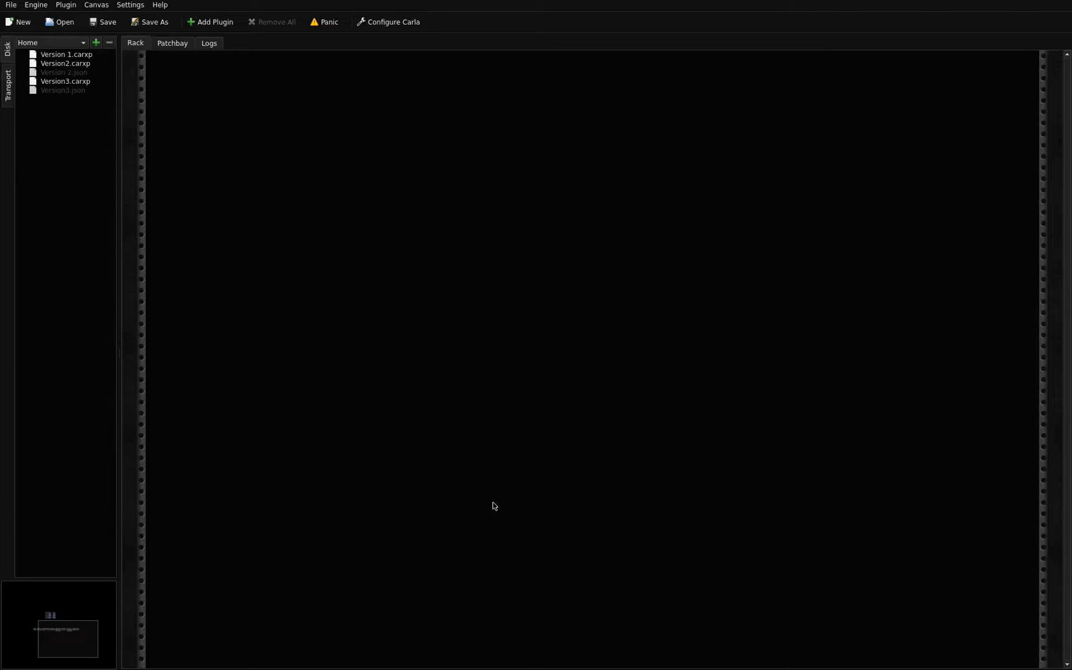
left_click(172, 43)
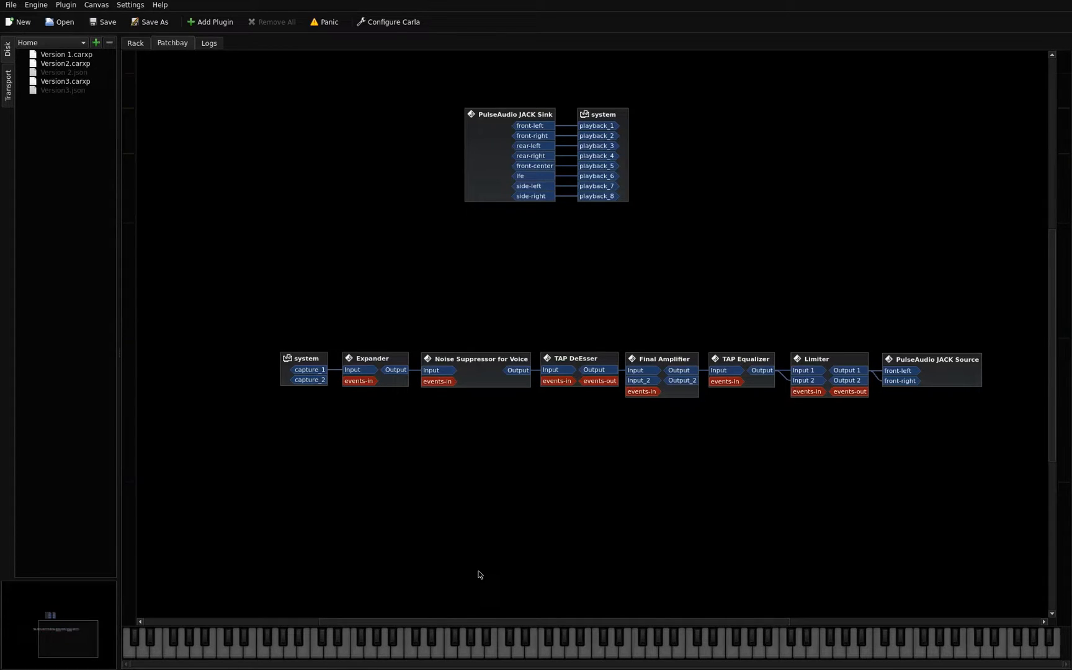
left_click(509, 115)
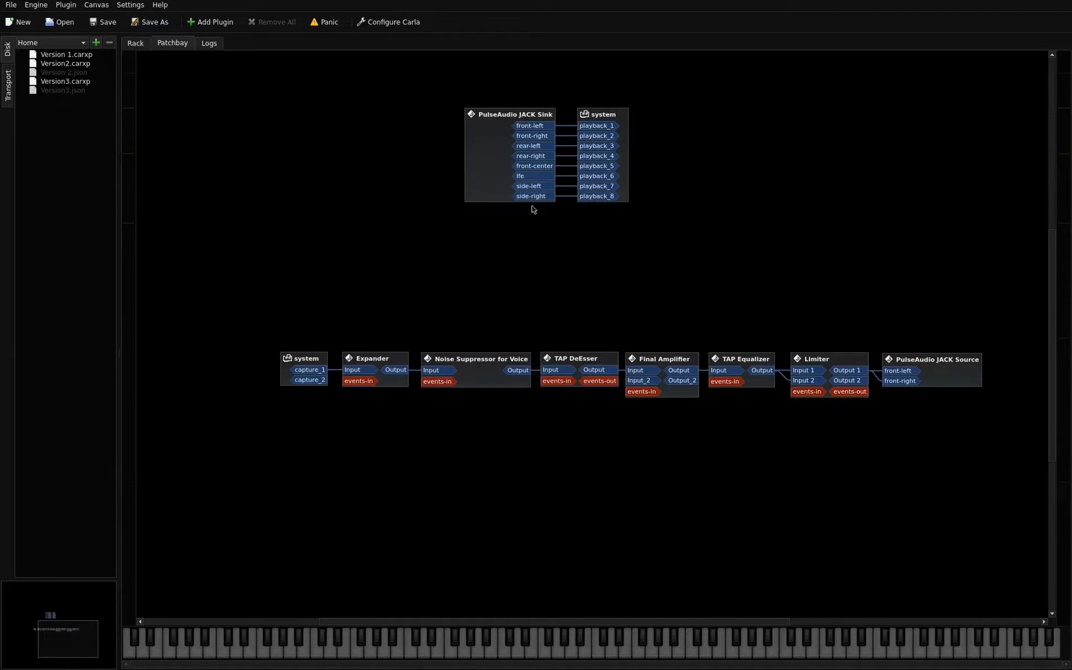
mouse_move(549, 237)
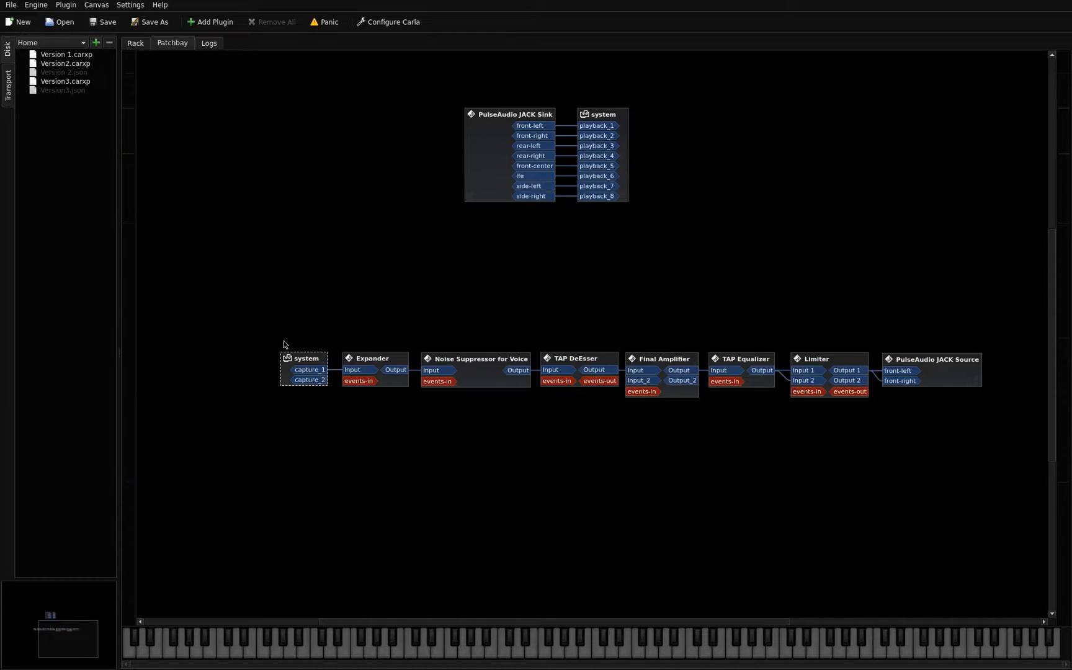
mouse_move(625, 373)
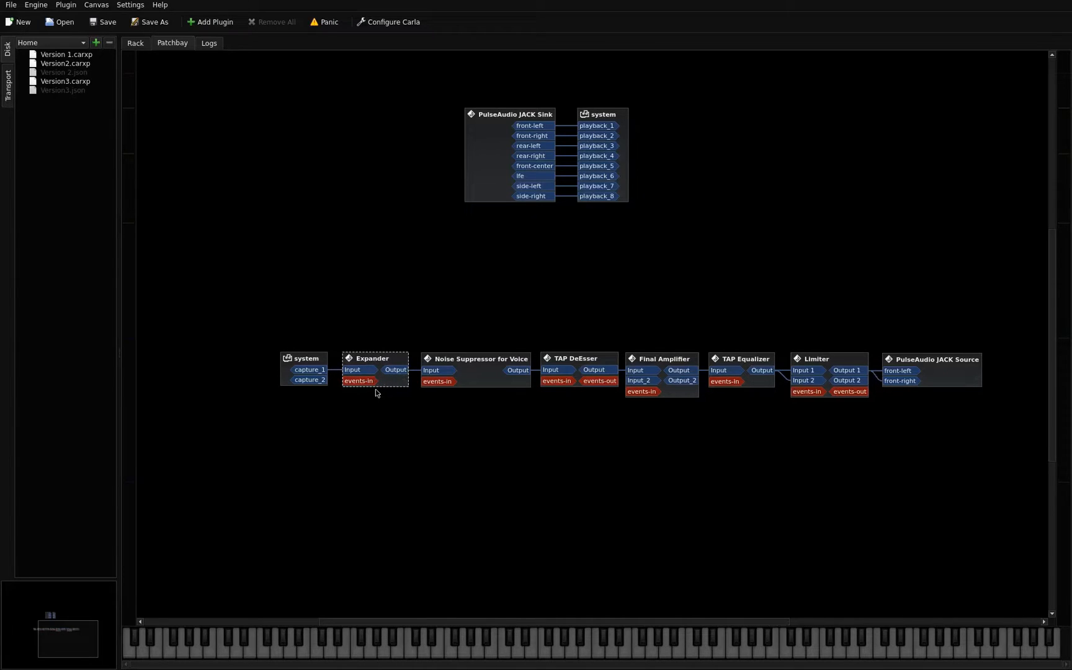
mouse_move(414, 349)
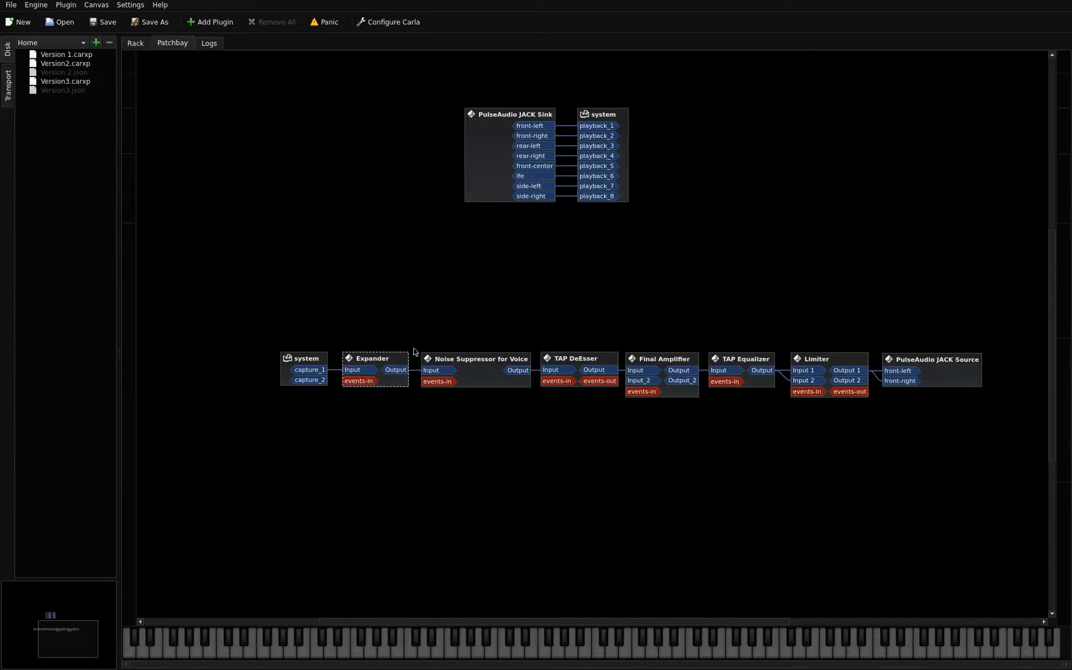
Select Noise Suppressor, TAP DeEsser, Final Amplifier, TAP Equalizer, then PulseAudio JACK Source
left_click(476, 358)
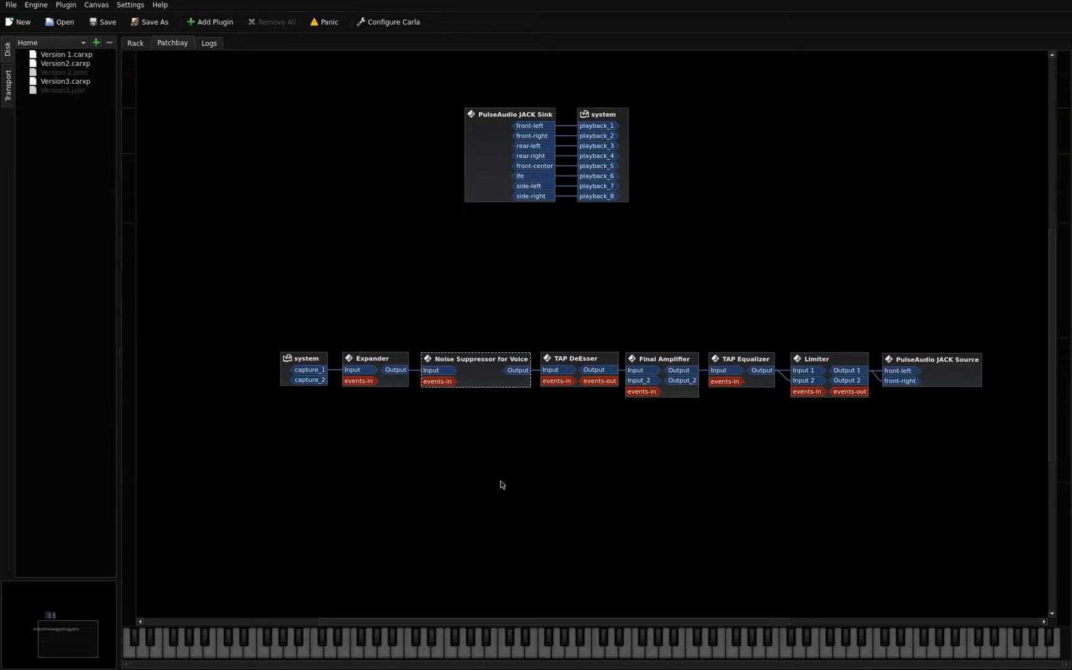
mouse_move(507, 478)
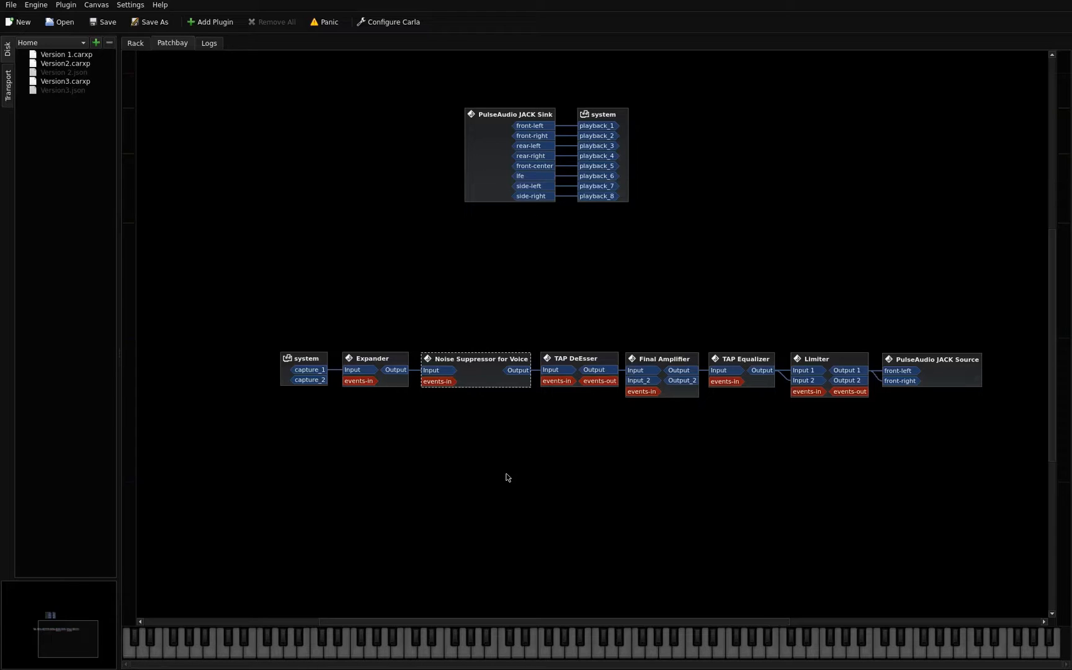
mouse_move(565, 372)
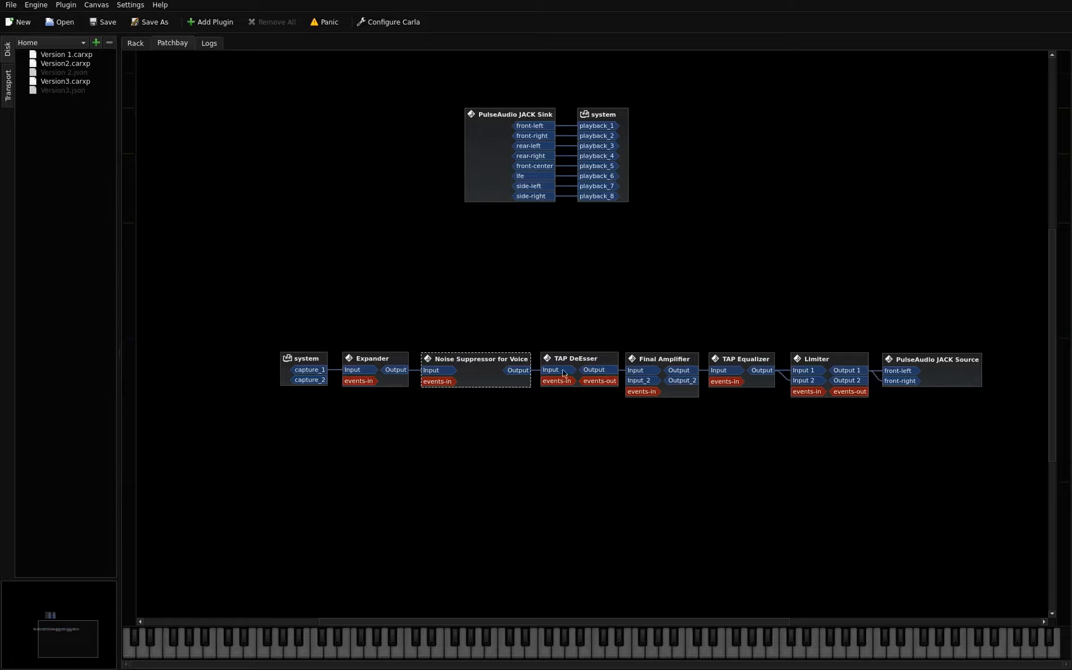
mouse_move(504, 402)
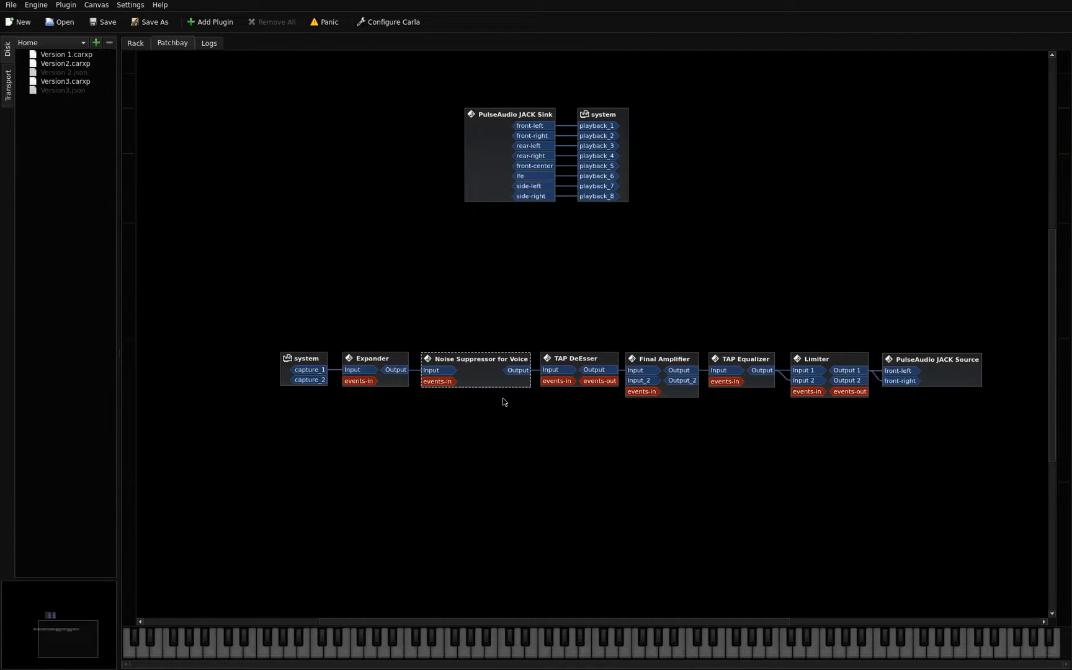
mouse_move(652, 317)
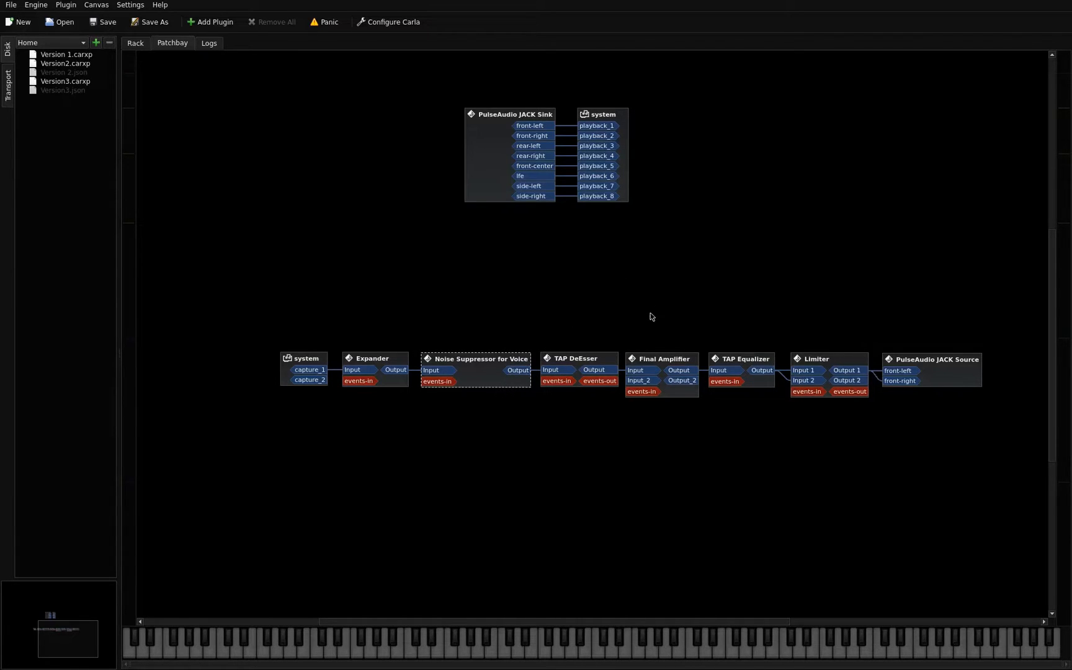
left_click(576, 357)
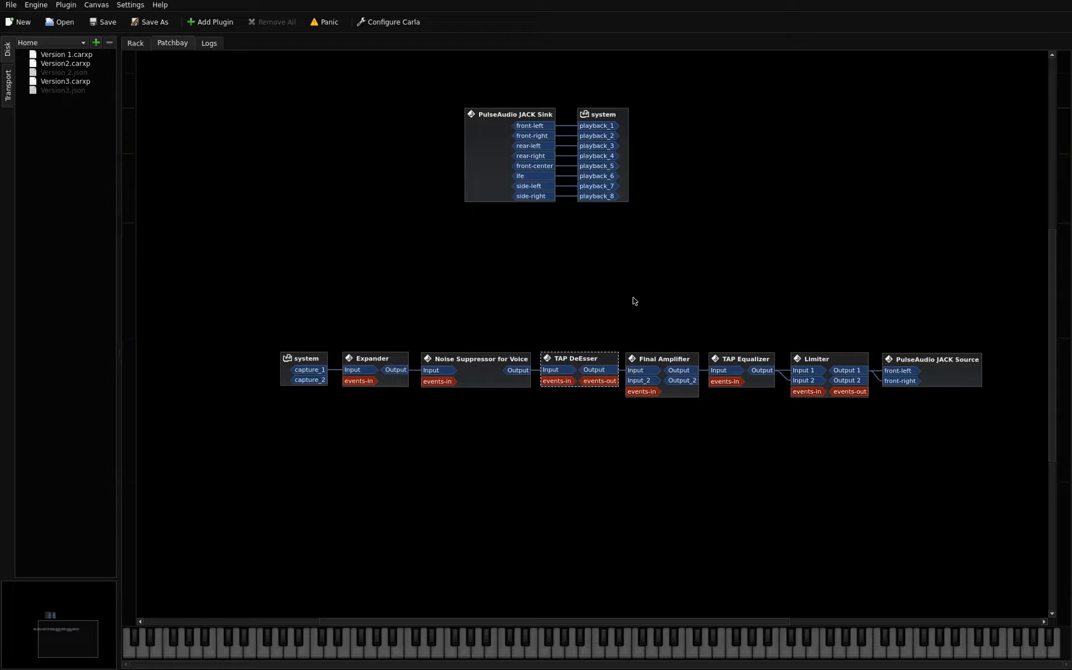
mouse_move(687, 364)
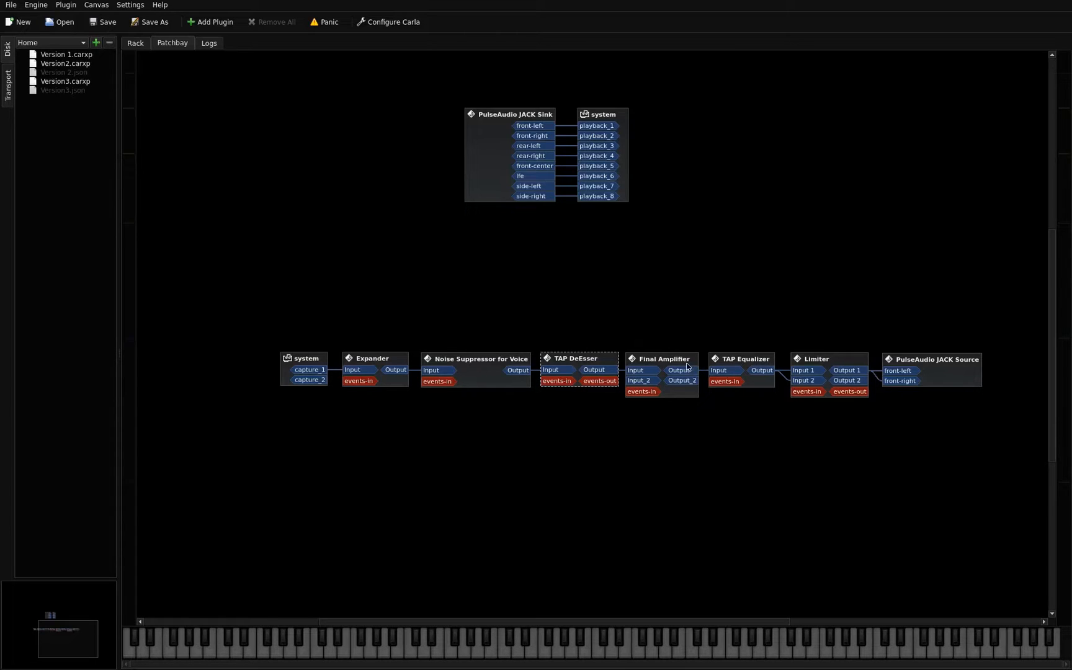
mouse_move(552, 340)
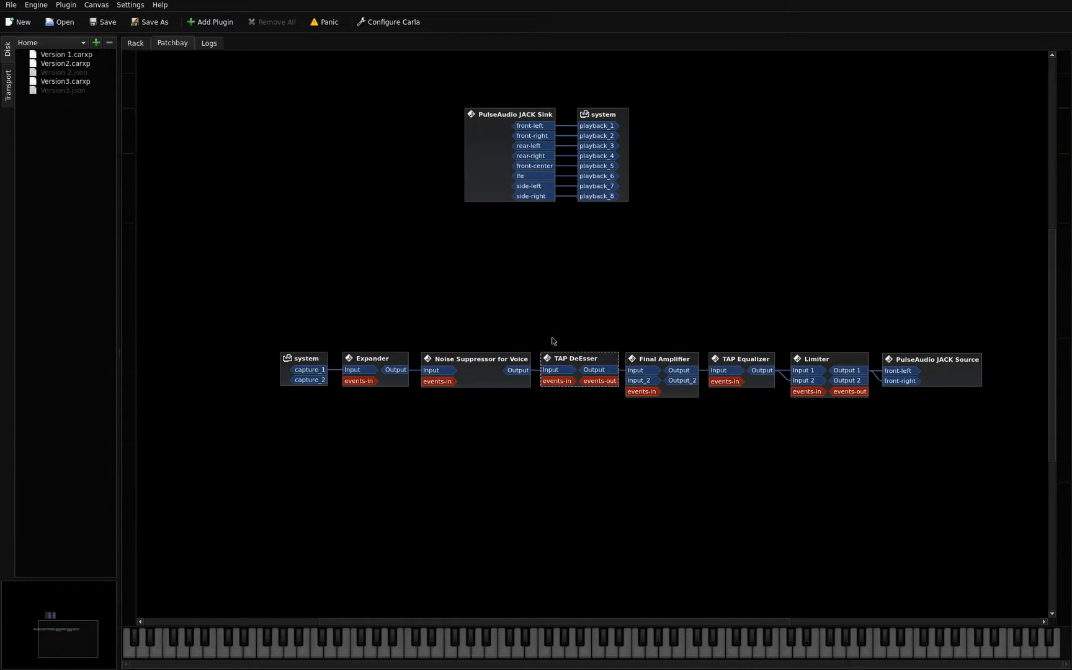
left_click(661, 359)
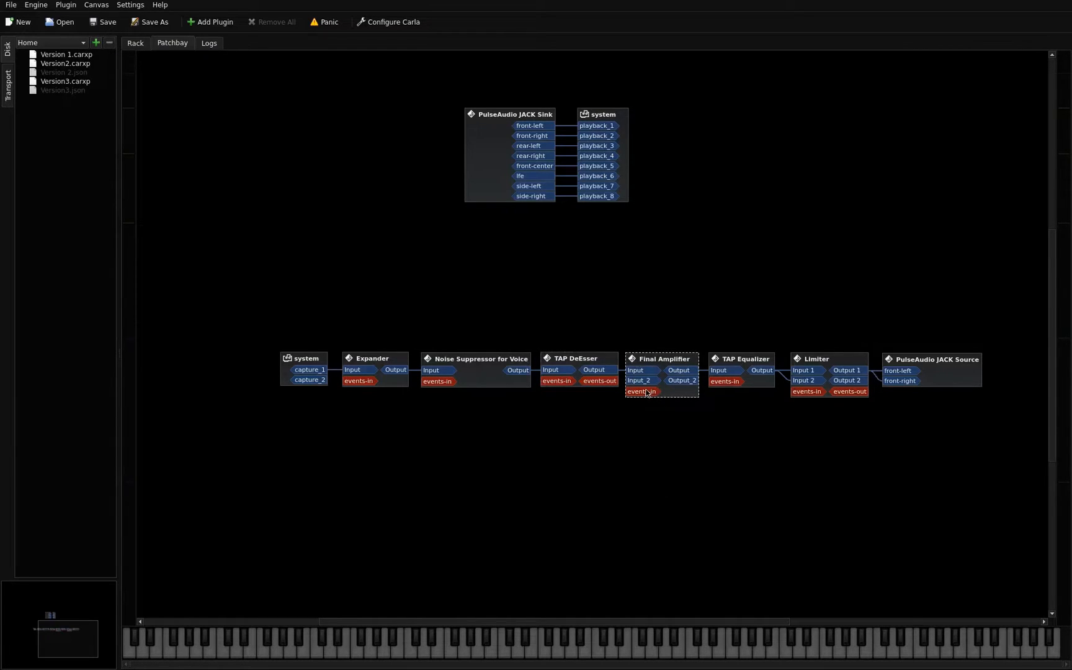
left_click(744, 359)
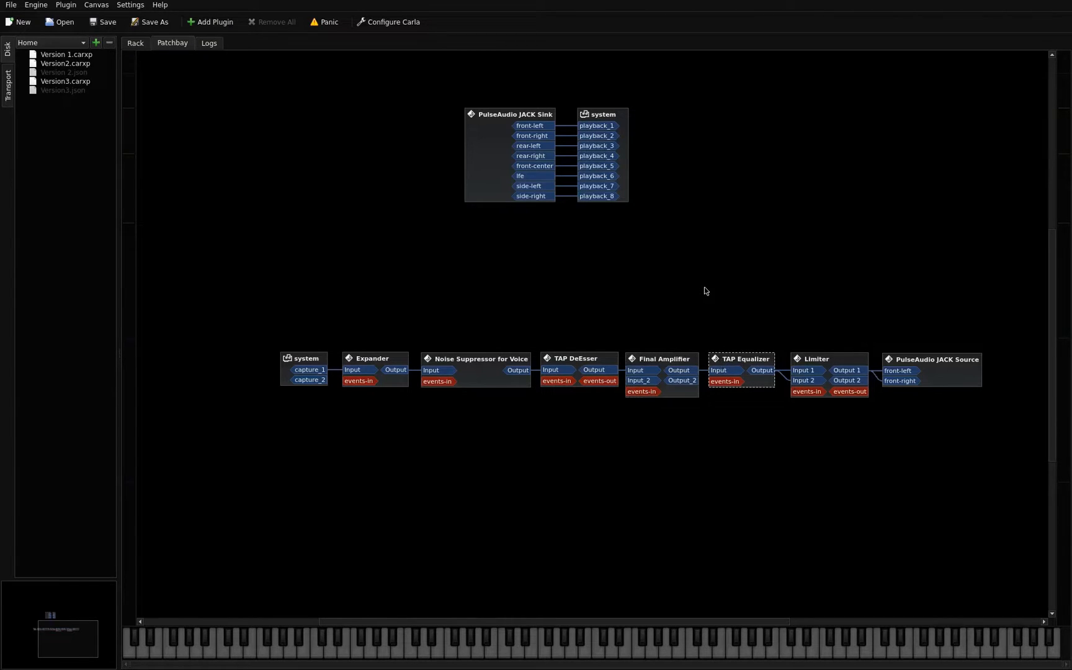
mouse_move(714, 288)
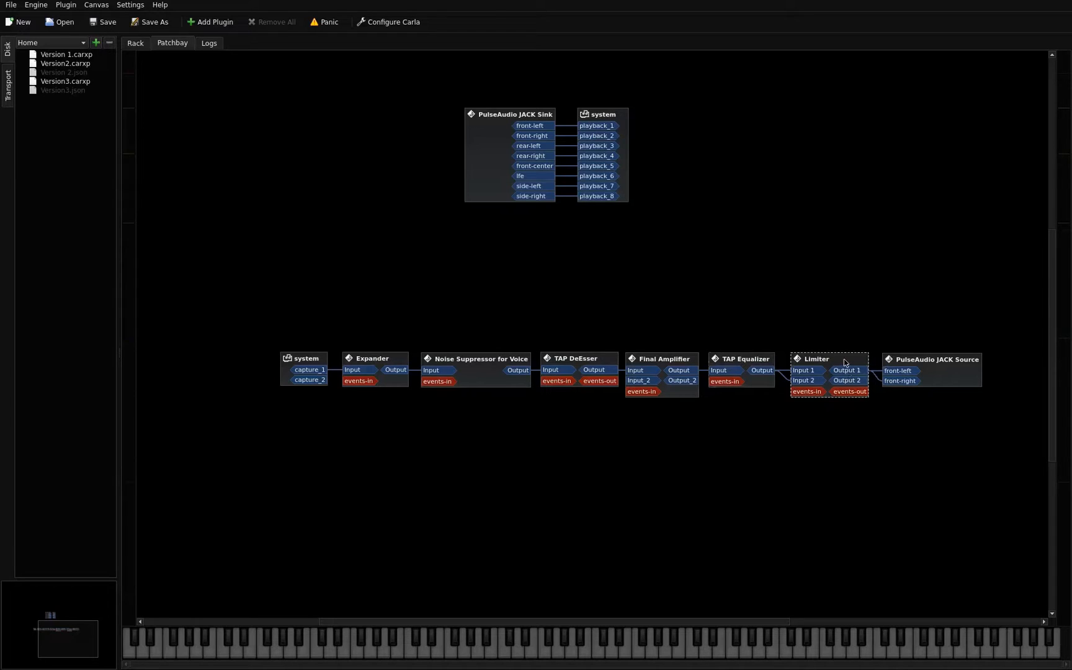
mouse_move(795, 247)
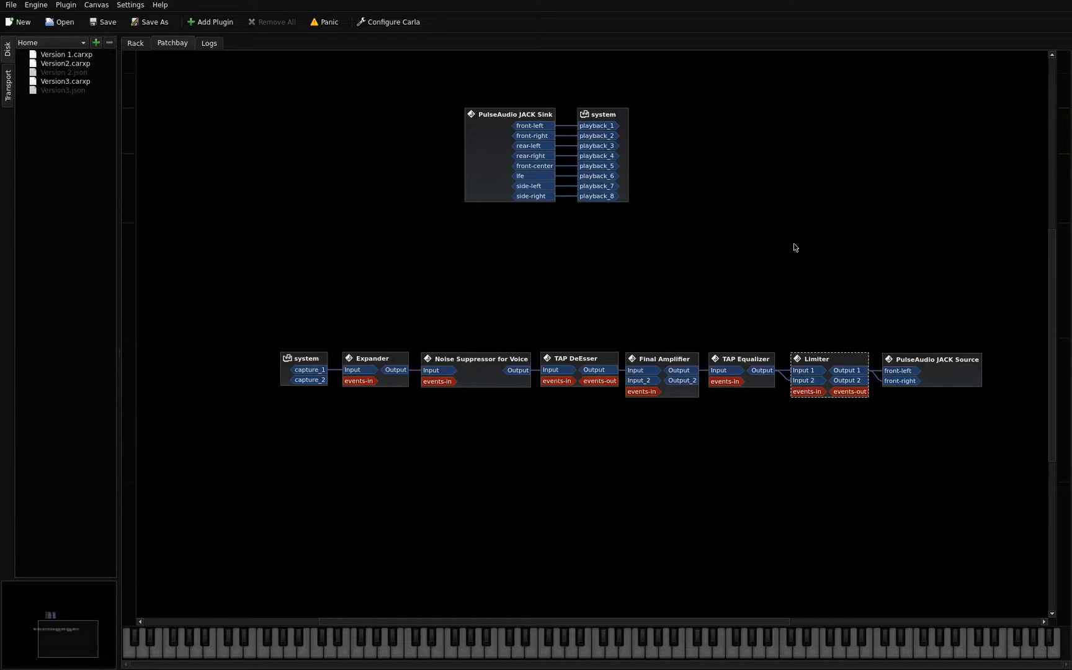
mouse_move(910, 309)
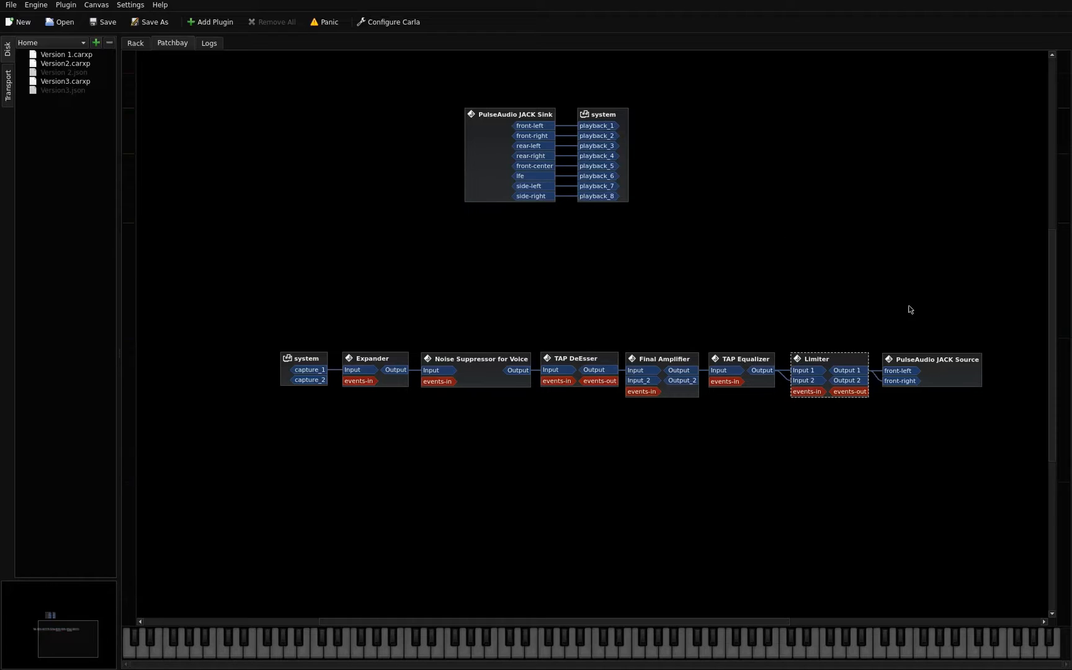
left_click(931, 358)
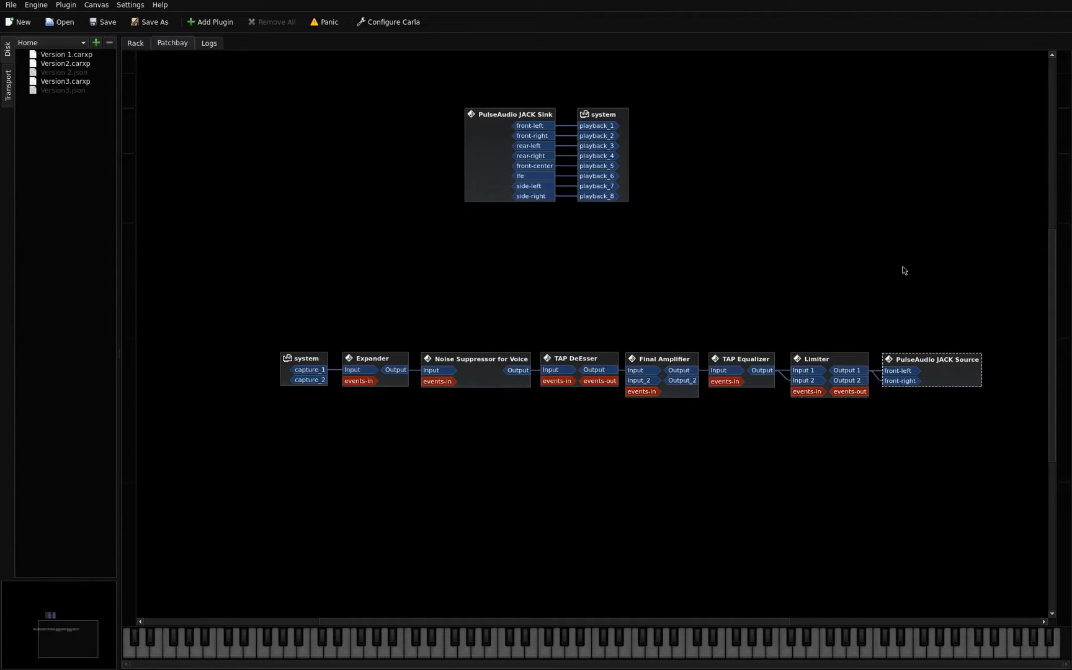
mouse_move(891, 233)
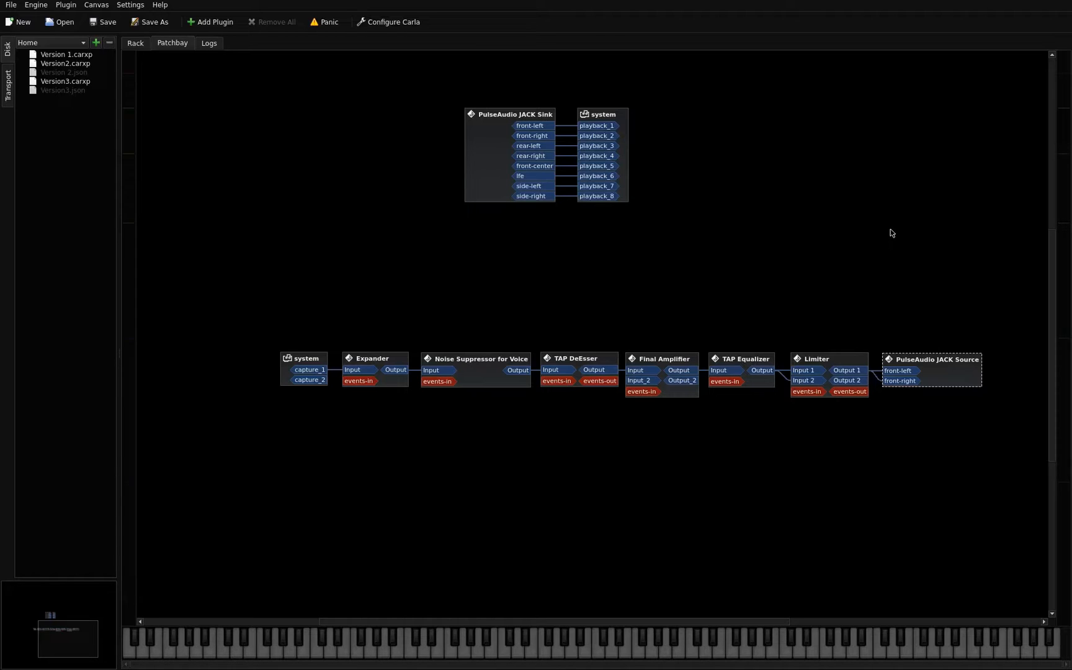
mouse_move(514, 238)
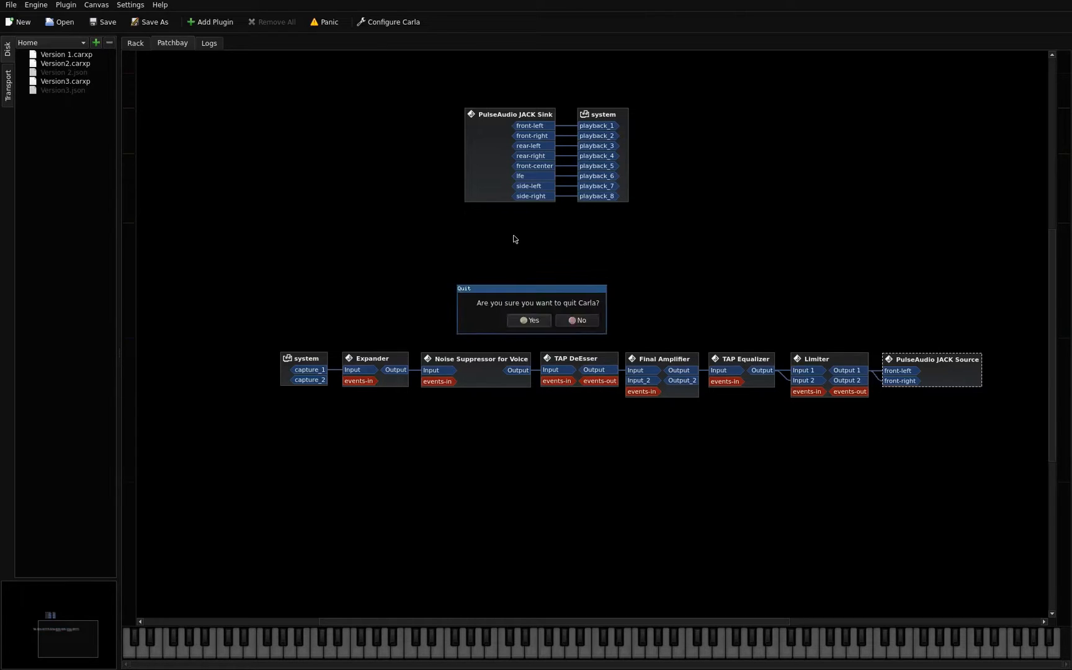
mouse_move(581, 245)
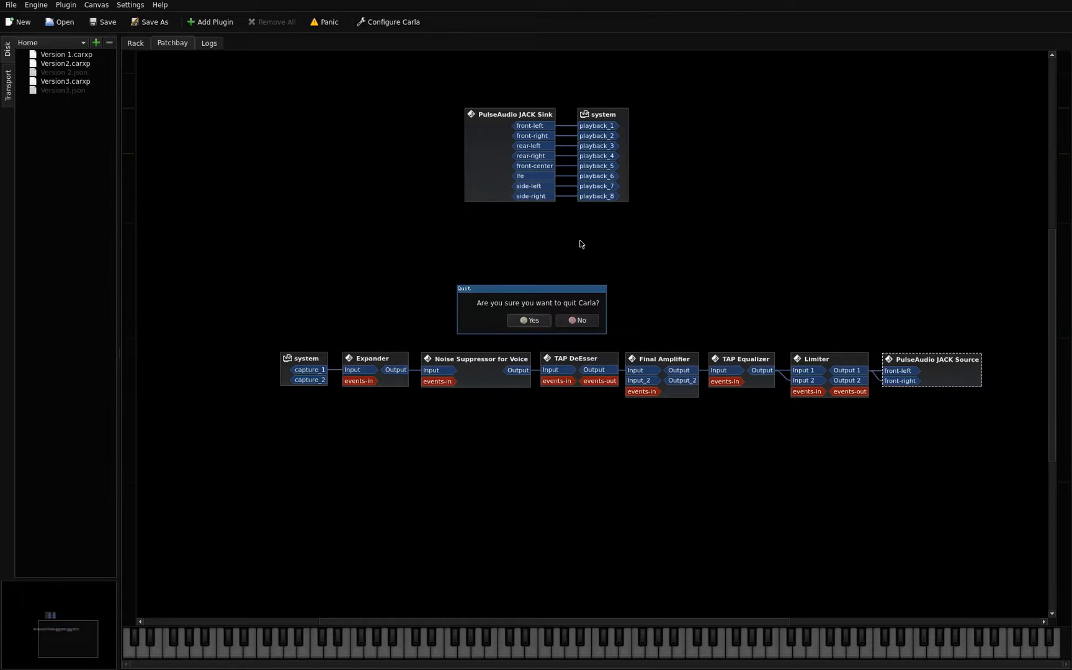
mouse_move(566, 286)
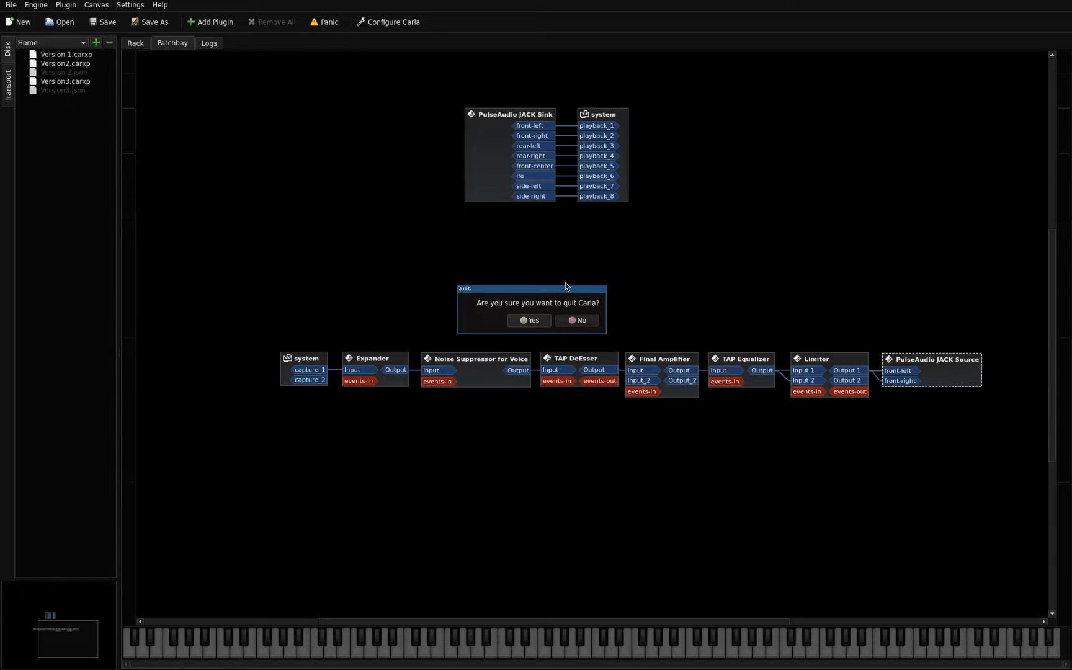
mouse_move(530, 320)
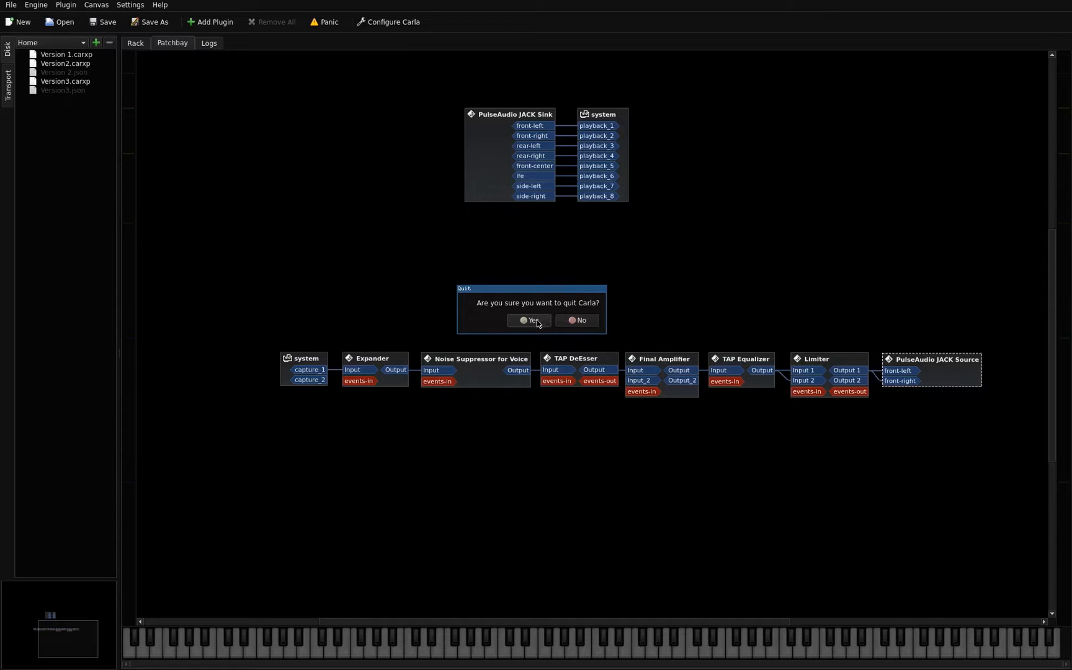
Answer Yes to 'Are you sure you want to quit Carla?'
left_click(525, 320)
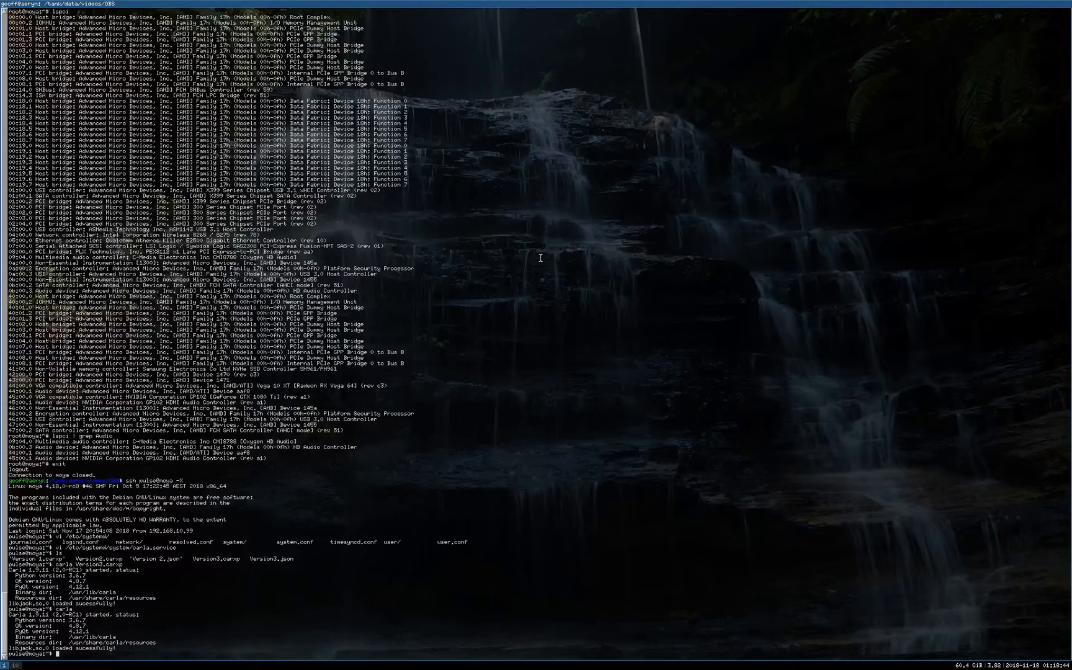
mouse_move(467, 492)
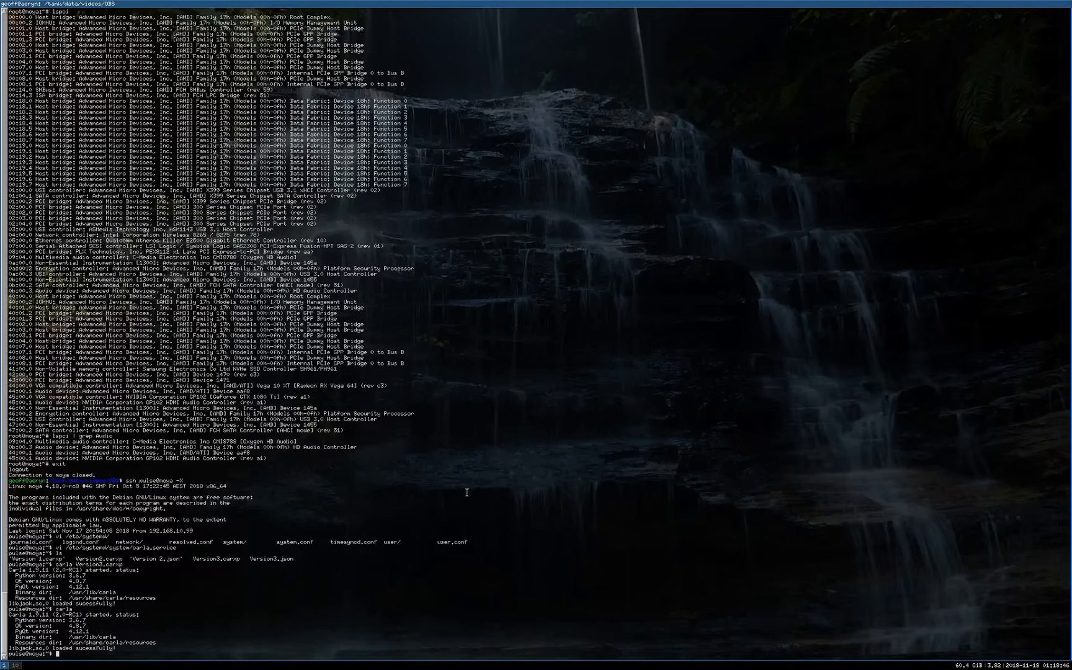
mouse_move(538, 429)
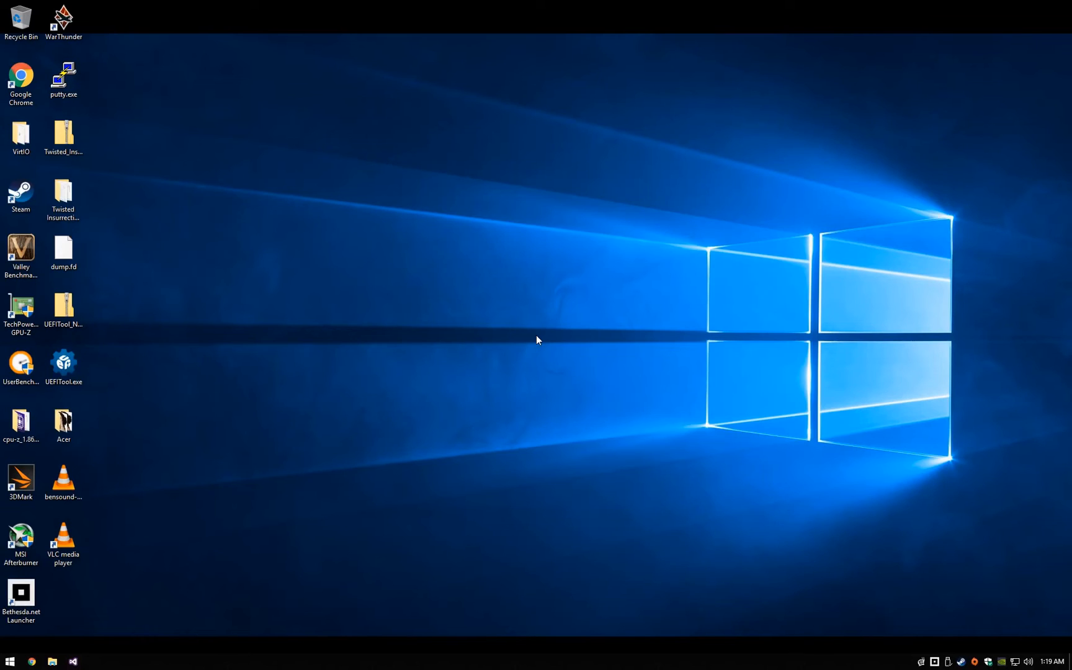
double_click(62, 477)
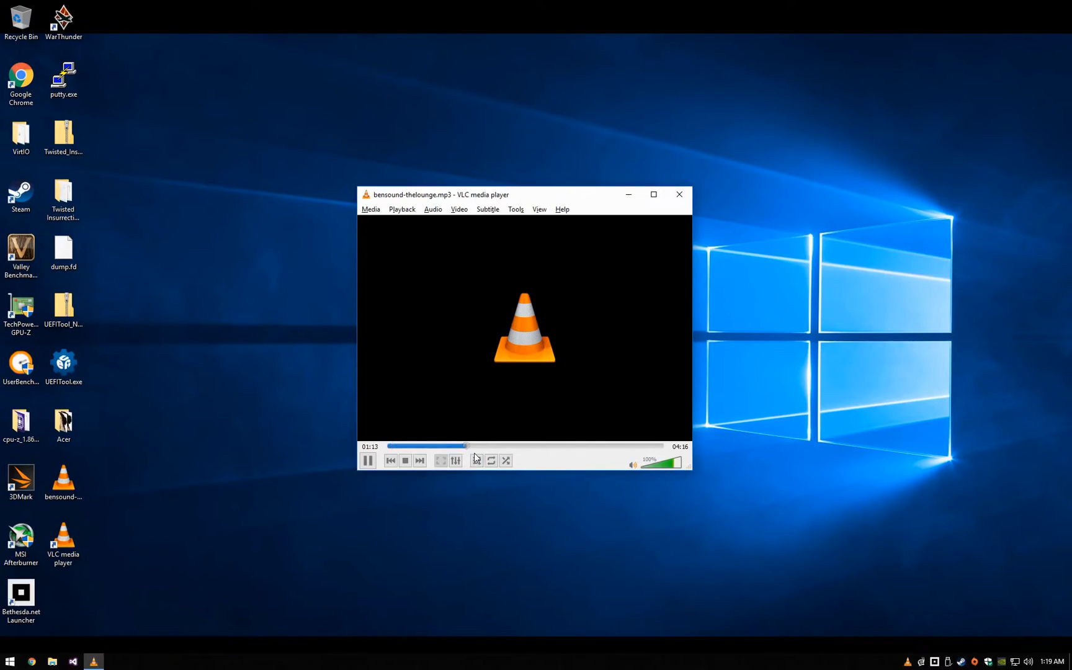
left_click(679, 194)
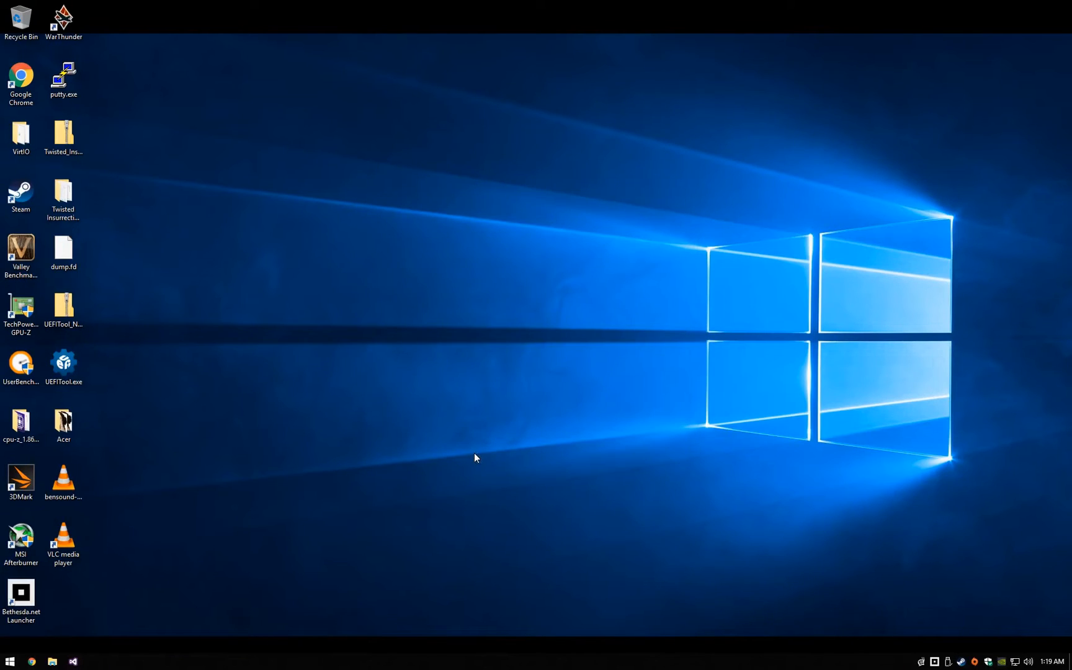